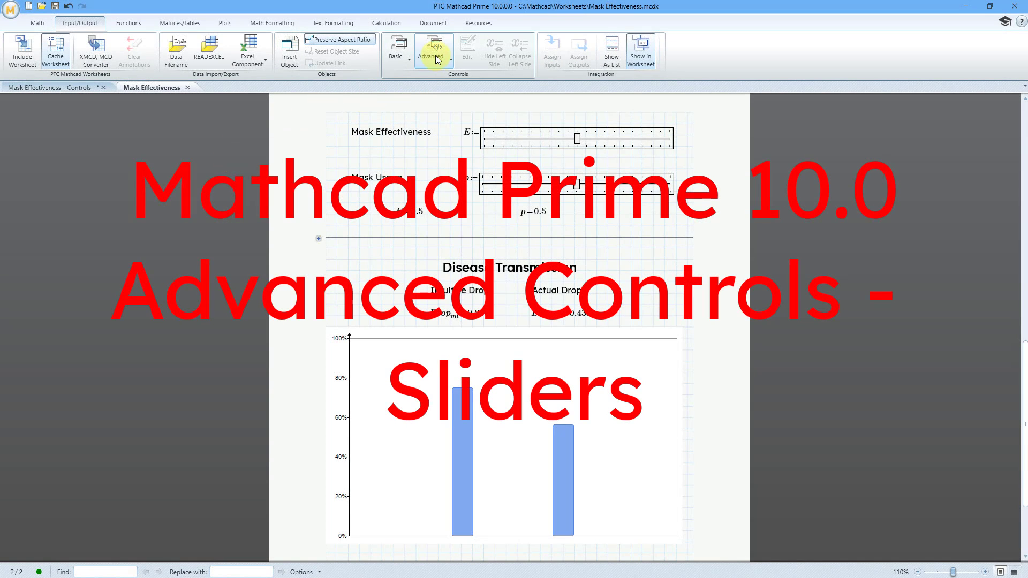
- Drag the sliders so E reads 0.65 and p reads 0.25, updating the chart
{"action": "left_click", "coordinate": [432, 50]}
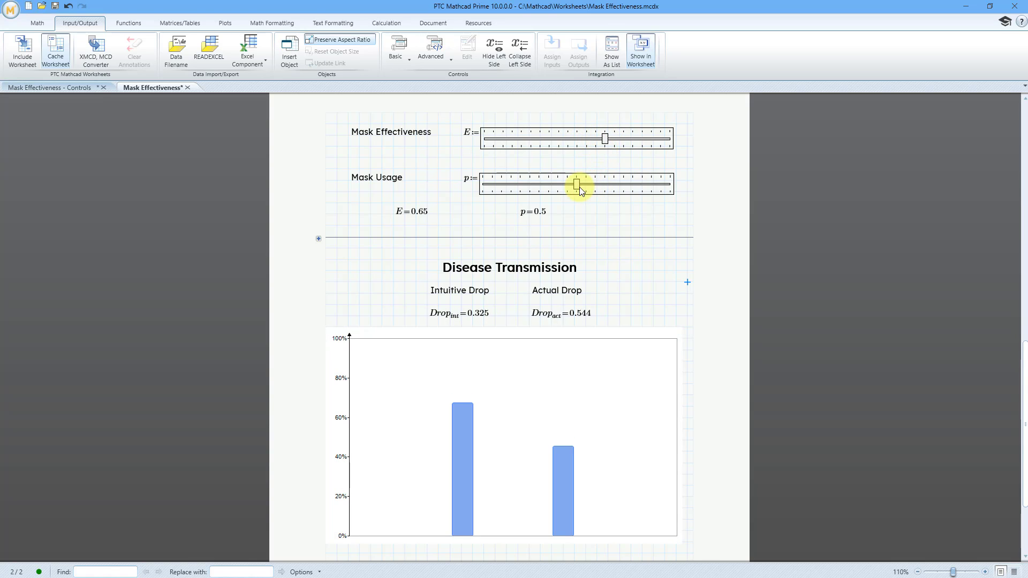
{"action": "left_click_drag", "start_coordinate": [581, 183], "coordinate": [531, 184]}
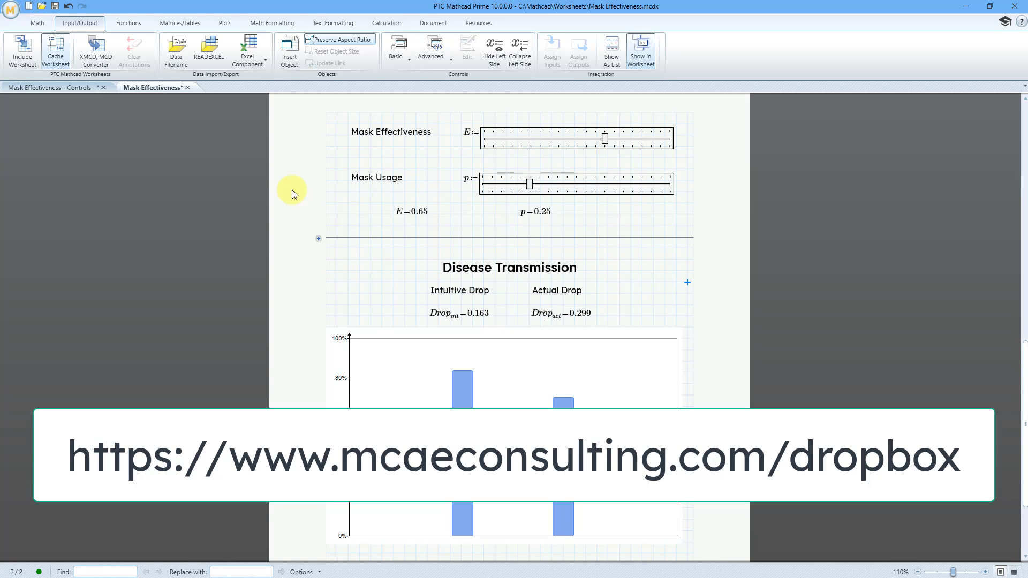
- Show the worksheet's calculation settings from the Calculation ribbon
{"action": "left_click", "coordinate": [386, 22]}
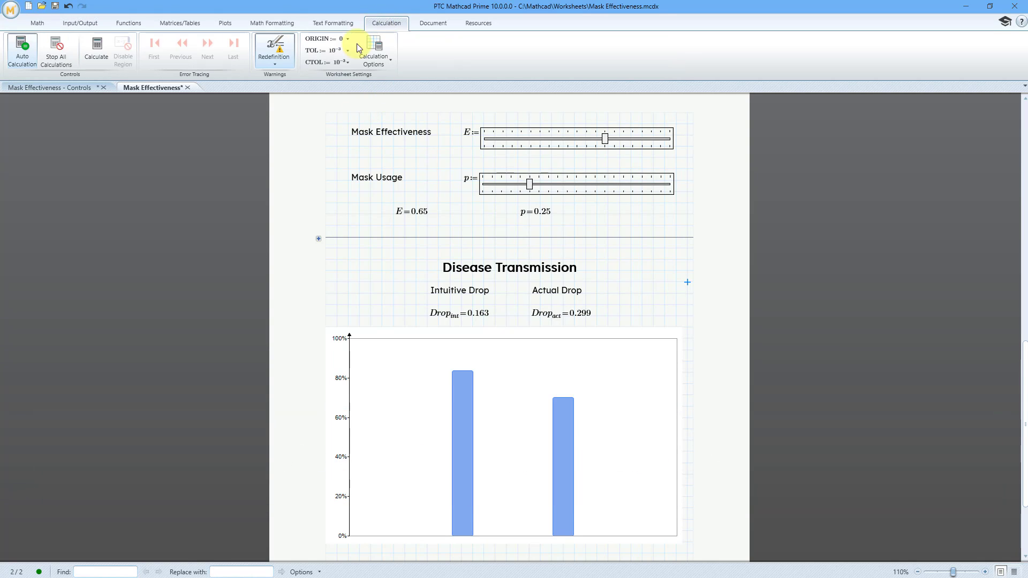
{"action": "left_click", "coordinate": [274, 50]}
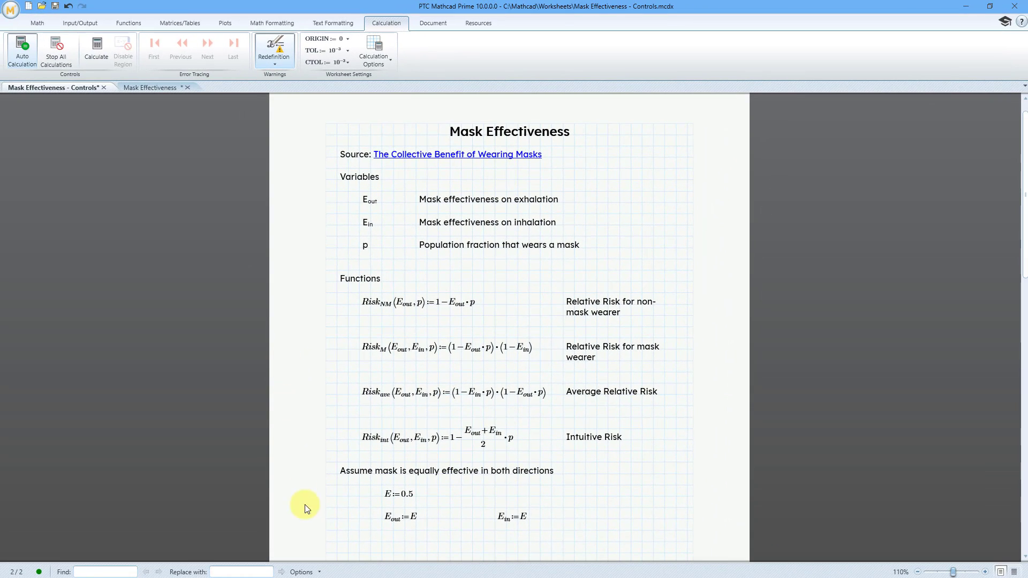
{"action": "mouse_move", "coordinate": [328, 512]}
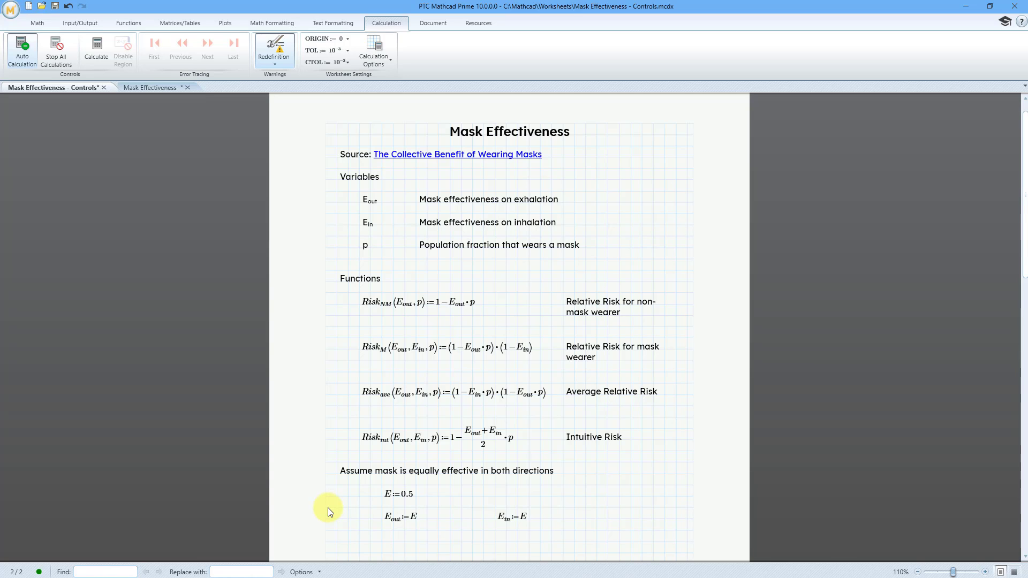
{"action": "mouse_move", "coordinate": [310, 431]}
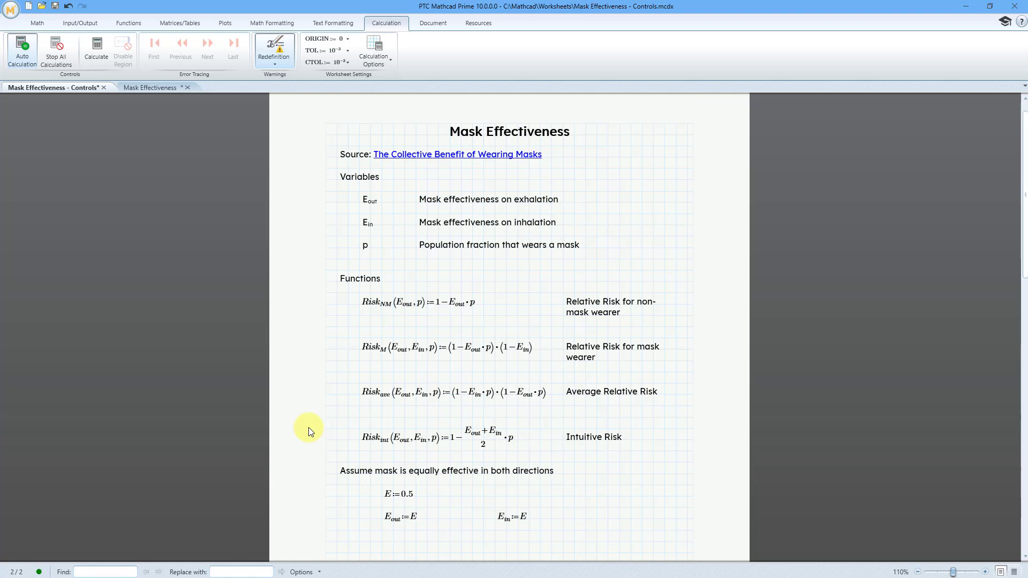
- Scroll to the controls and make E a definition (:=) beside Mask Effectiveness
{"action": "scroll", "scroll_direction": "down", "scroll_amount": 3}
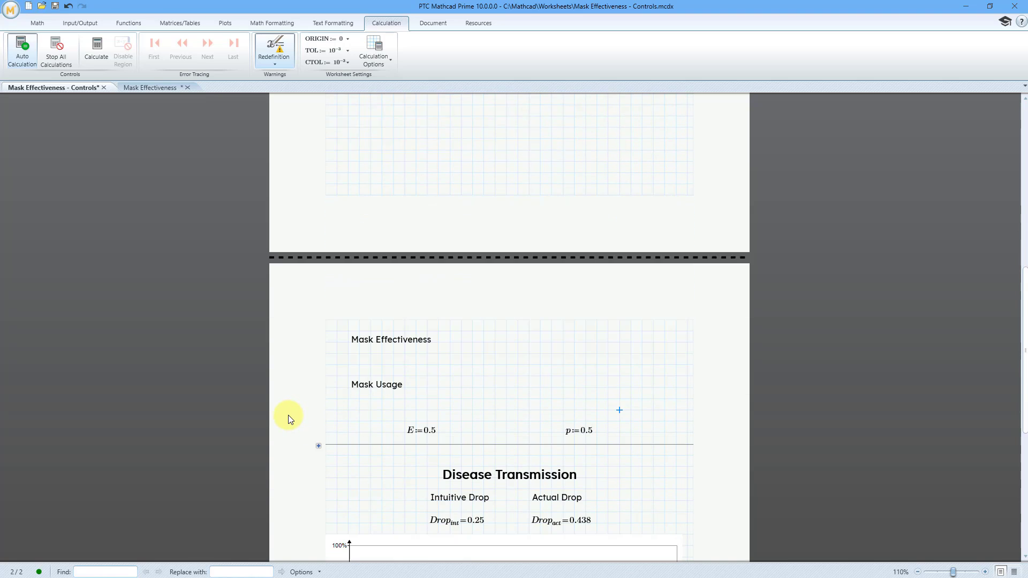
{"action": "scroll", "scroll_direction": "down", "scroll_amount": 3}
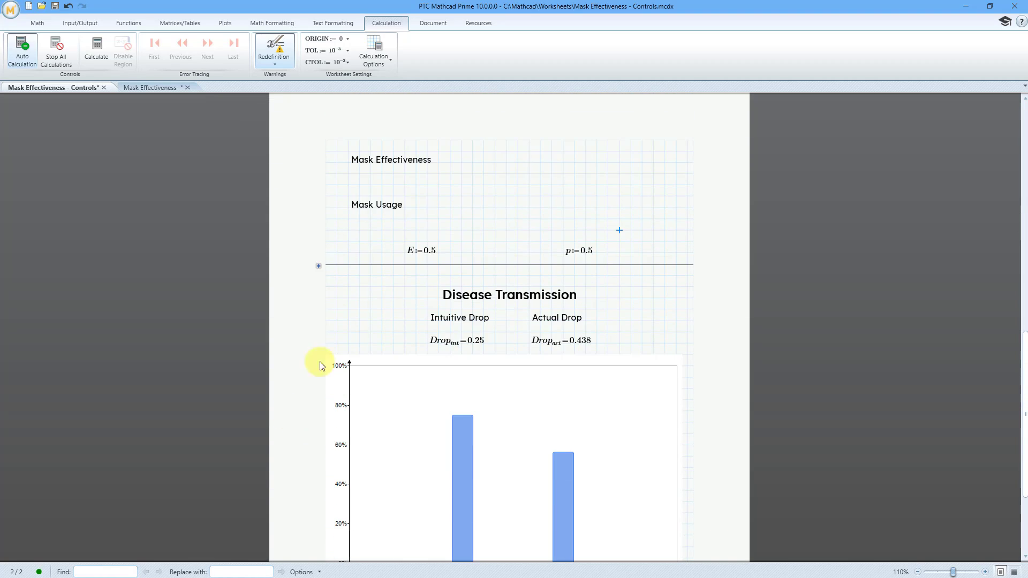
{"action": "mouse_move", "coordinate": [473, 168]}
{"action": "type", "text": "E"}
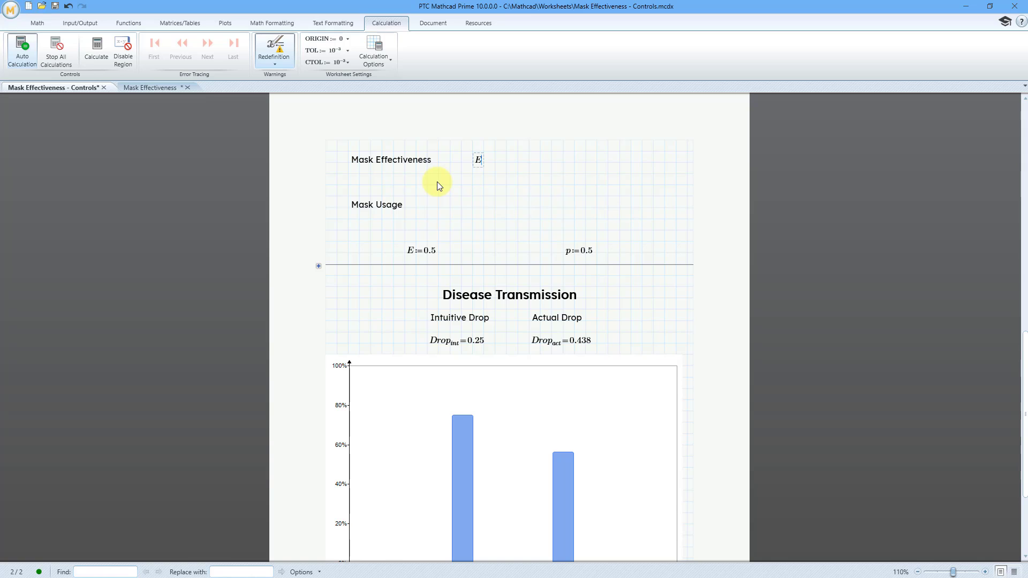
{"action": "mouse_move", "coordinate": [139, 63]}
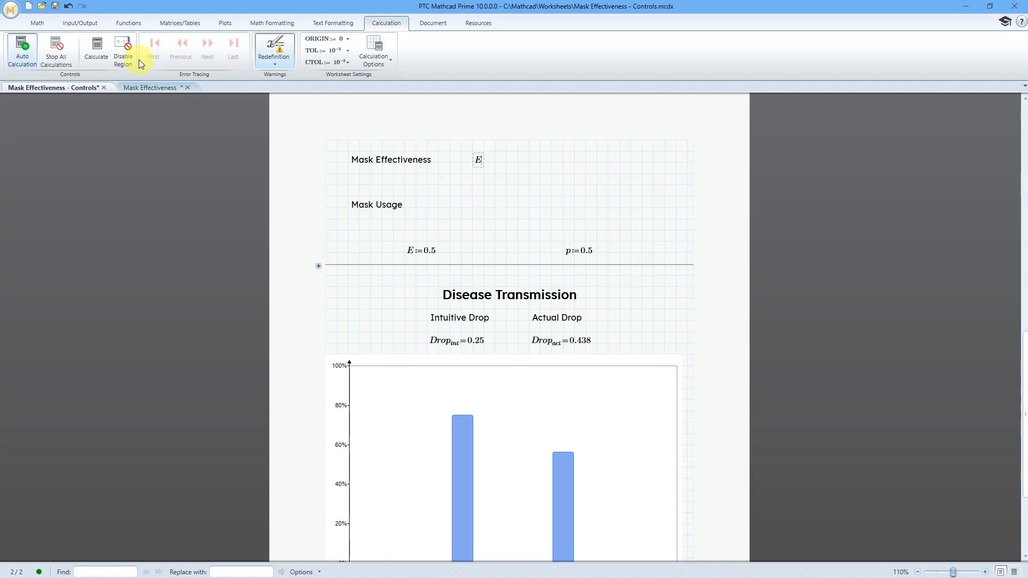
{"action": "left_click", "coordinate": [36, 22]}
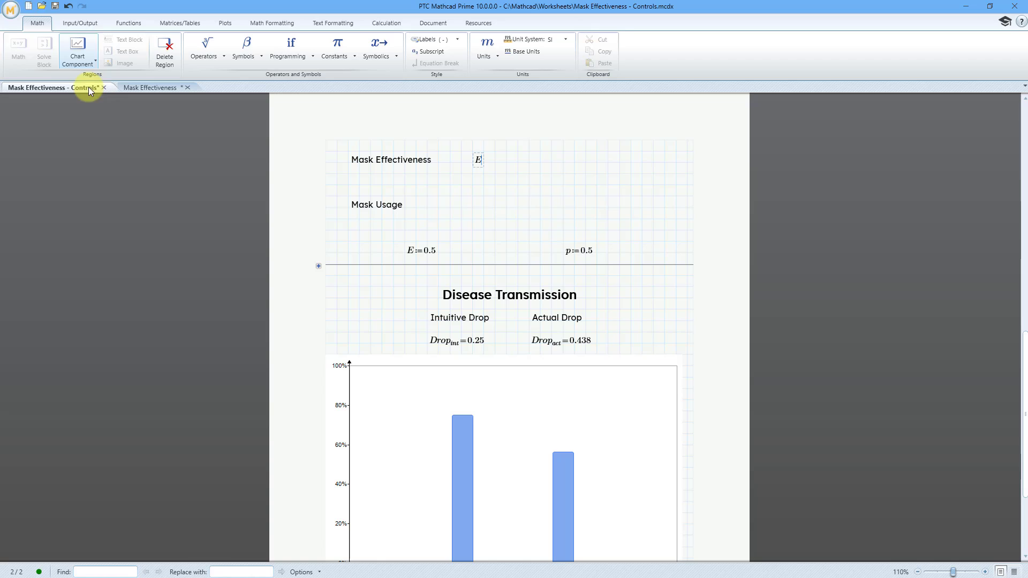
{"action": "left_click", "coordinate": [204, 46]}
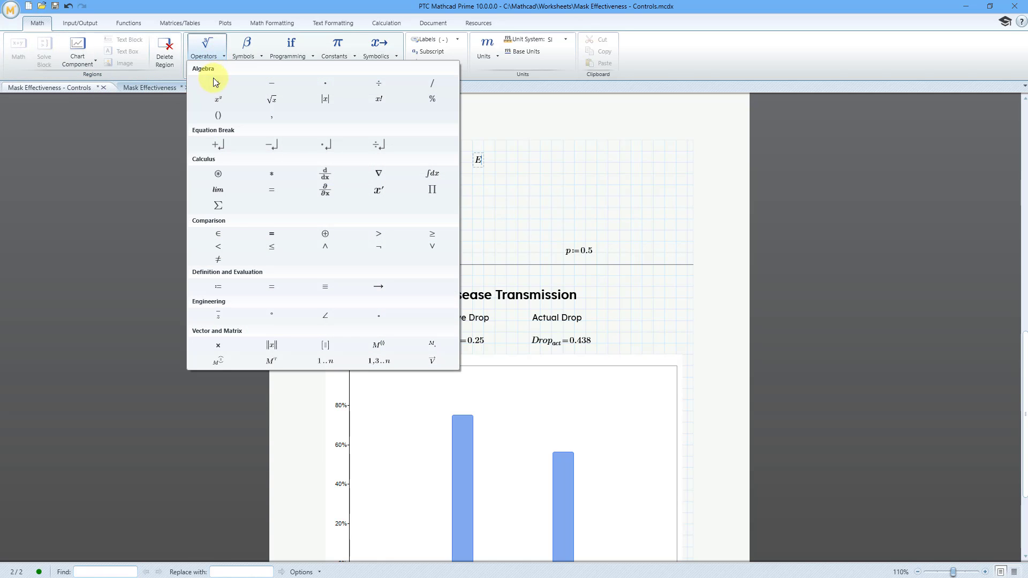
{"action": "mouse_move", "coordinate": [217, 287]}
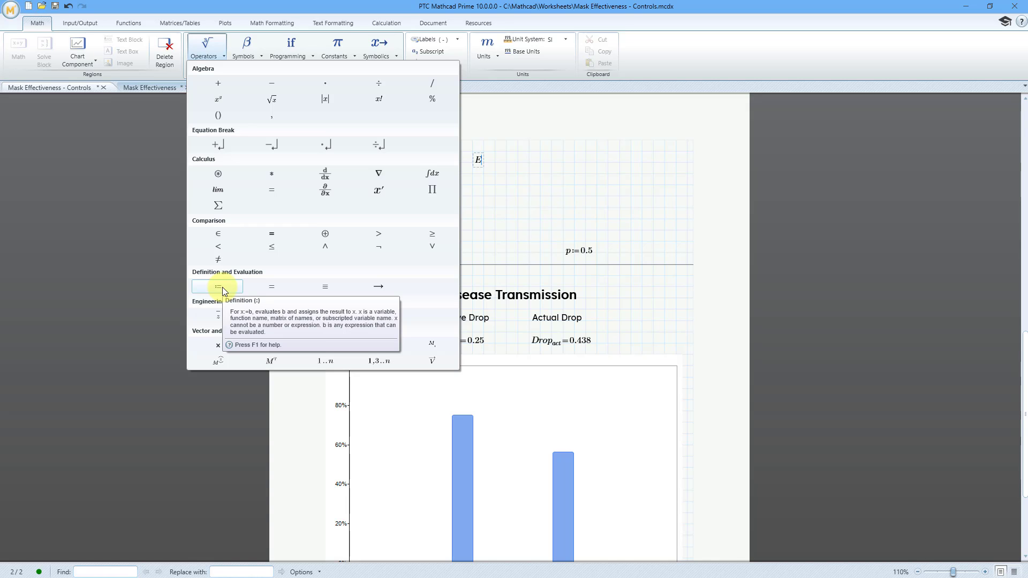
{"action": "left_click", "coordinate": [218, 287]}
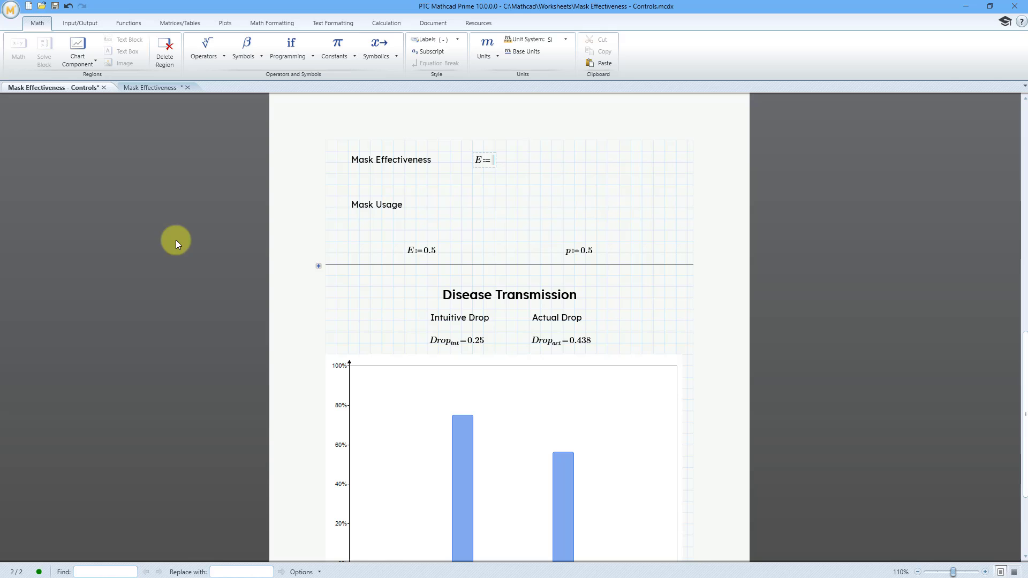
- Insert a slider as E's value and stretch it wider to the right
{"action": "left_click", "coordinate": [80, 22]}
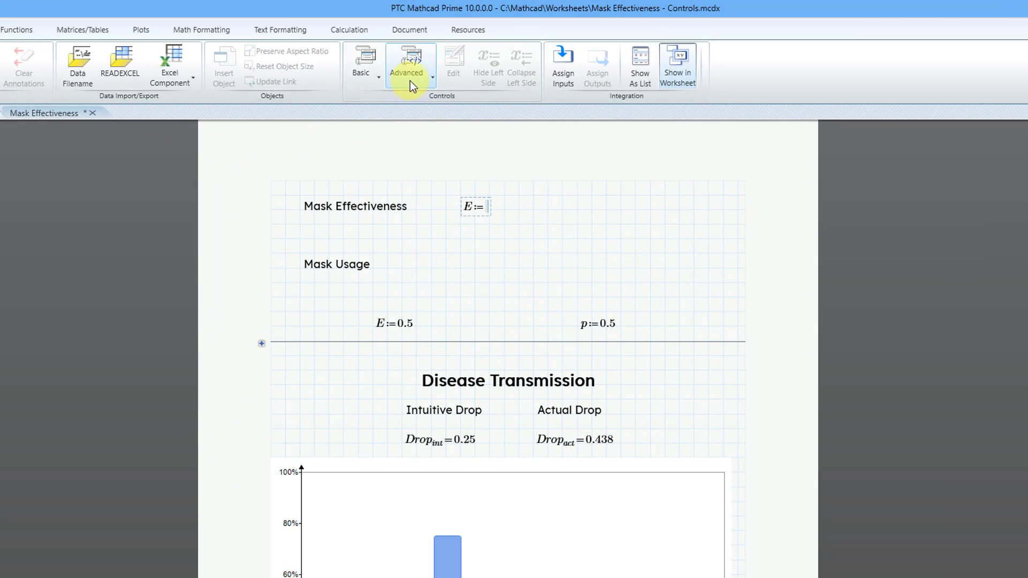
{"action": "left_click", "coordinate": [409, 62]}
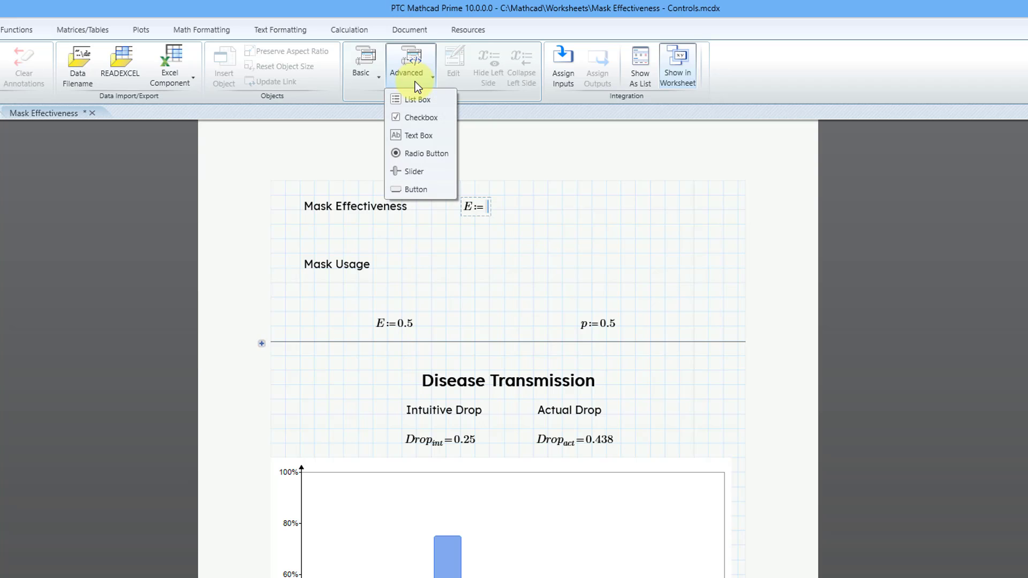
{"action": "left_click", "coordinate": [413, 171]}
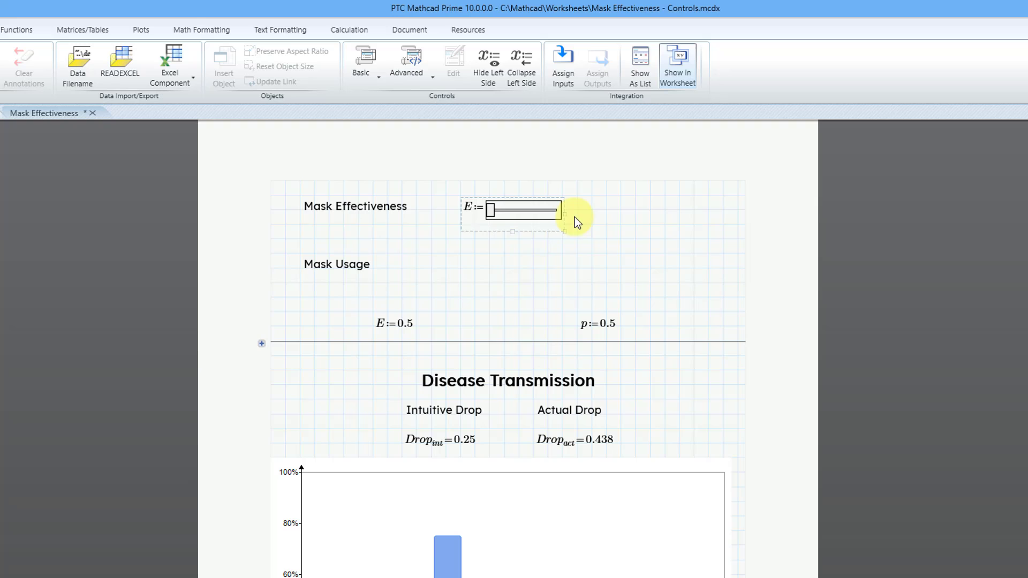
{"action": "left_click_drag", "start_coordinate": [560, 215], "coordinate": [701, 215]}
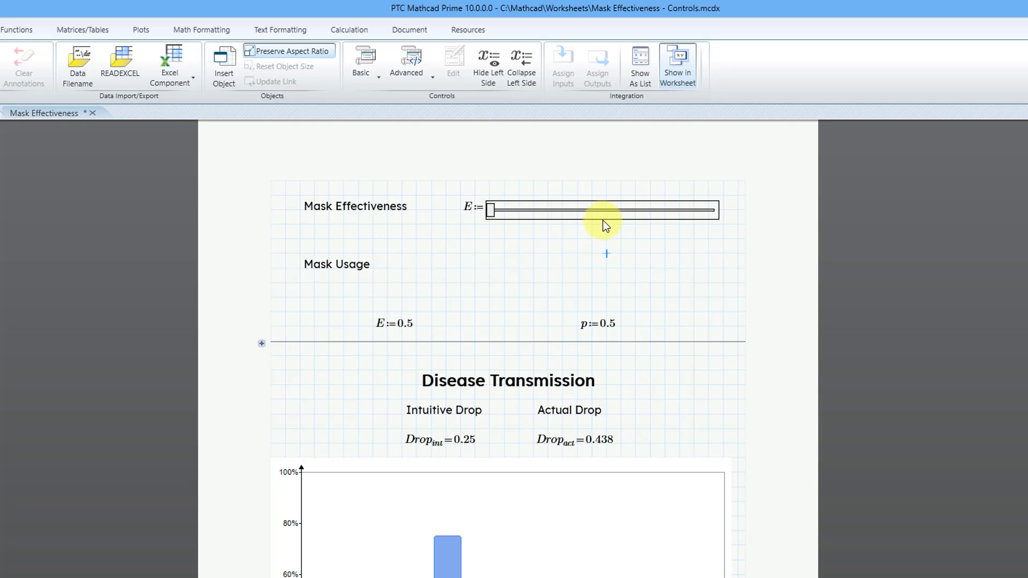
- Edit the slider and bring up its Properties settings
{"action": "right_click", "coordinate": [599, 210]}
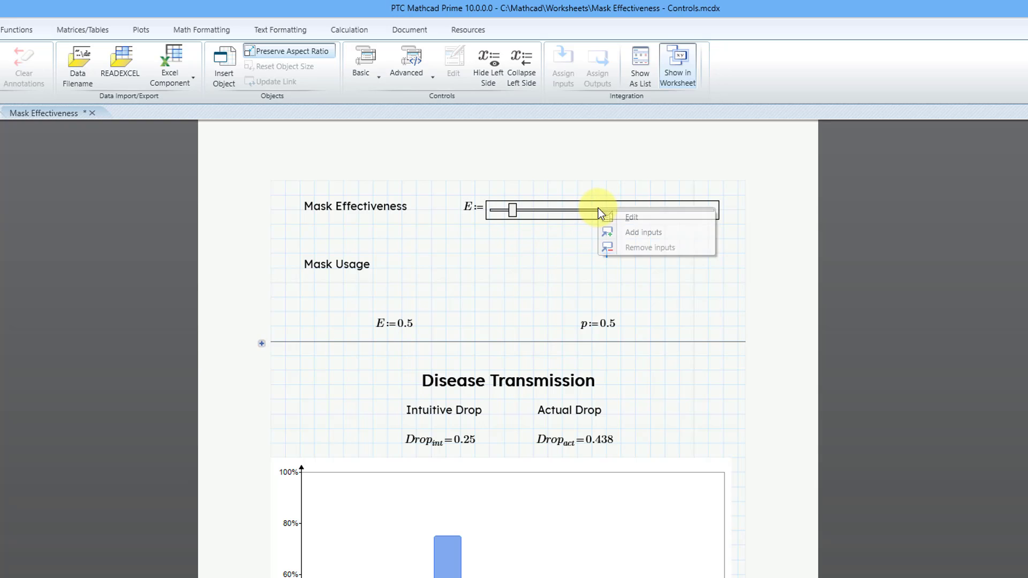
{"action": "mouse_move", "coordinate": [639, 216]}
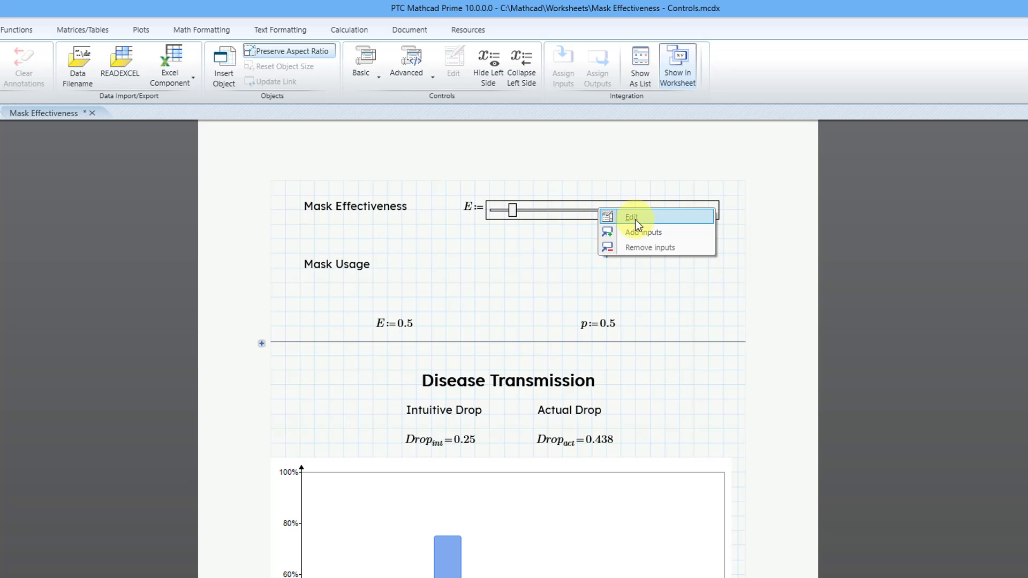
{"action": "left_click", "coordinate": [631, 217]}
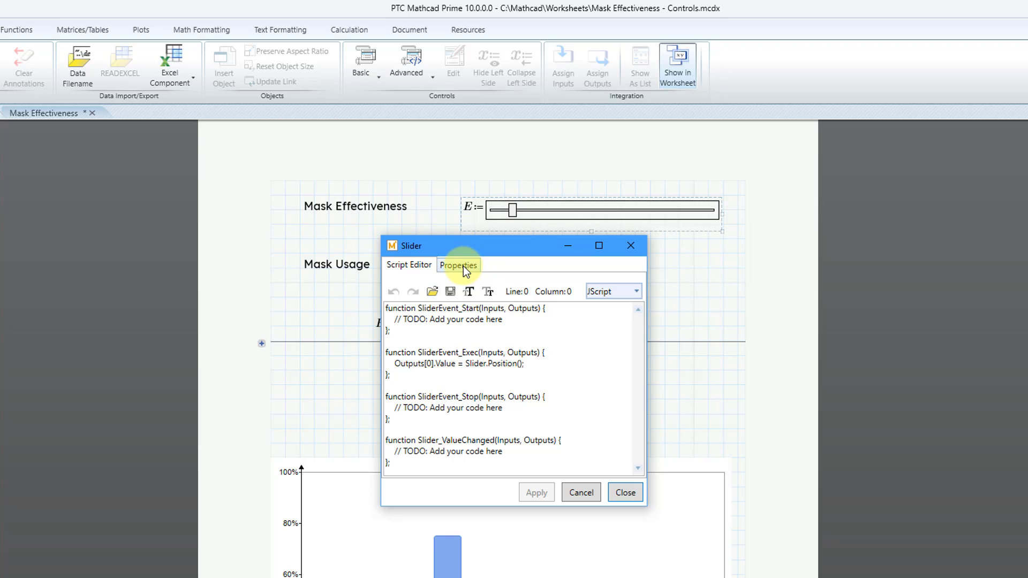
{"action": "left_click", "coordinate": [459, 265]}
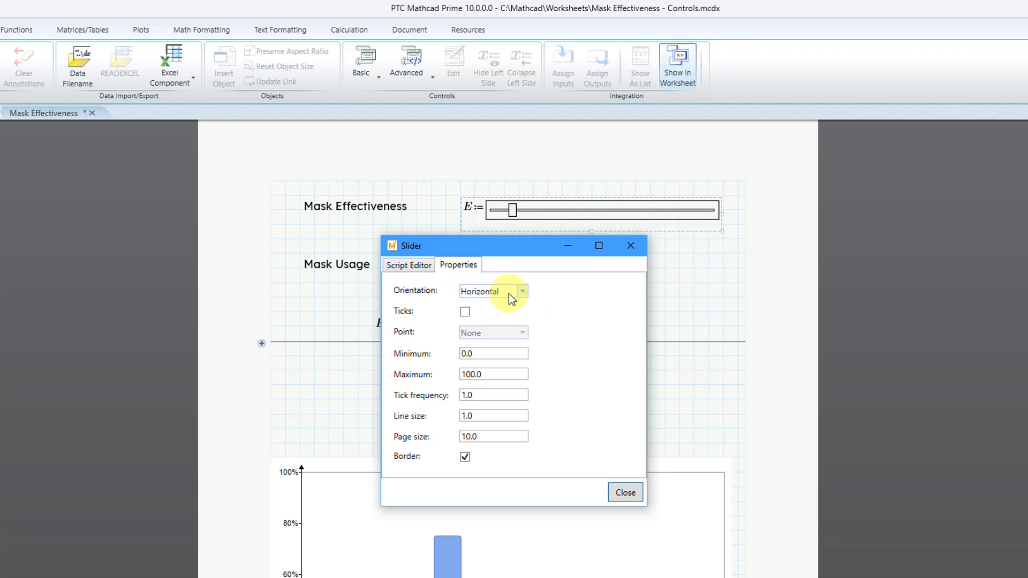
- Keep the slider horizontal and place ticks on both sides
{"action": "left_click", "coordinate": [521, 291]}
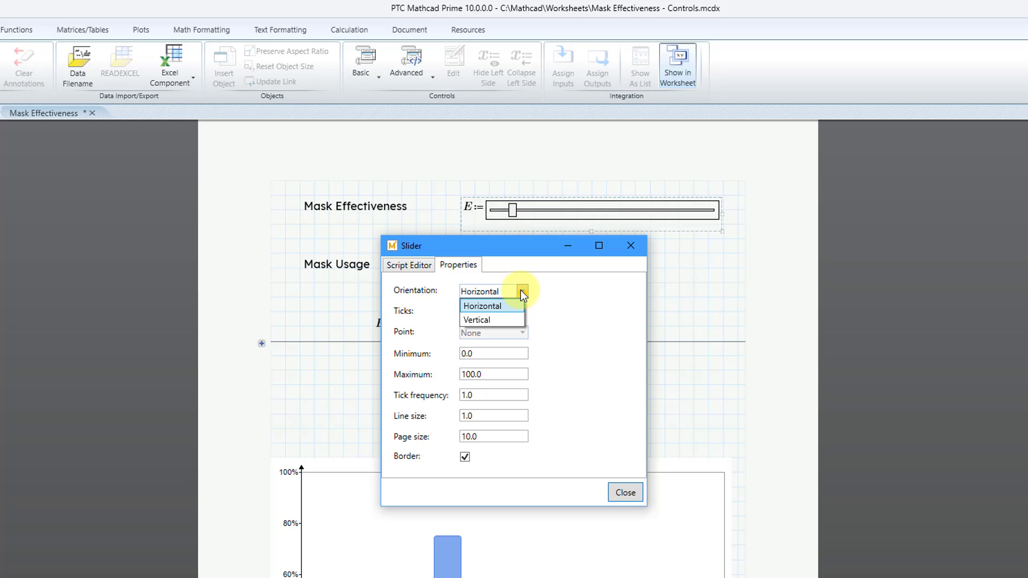
{"action": "mouse_move", "coordinate": [608, 298]}
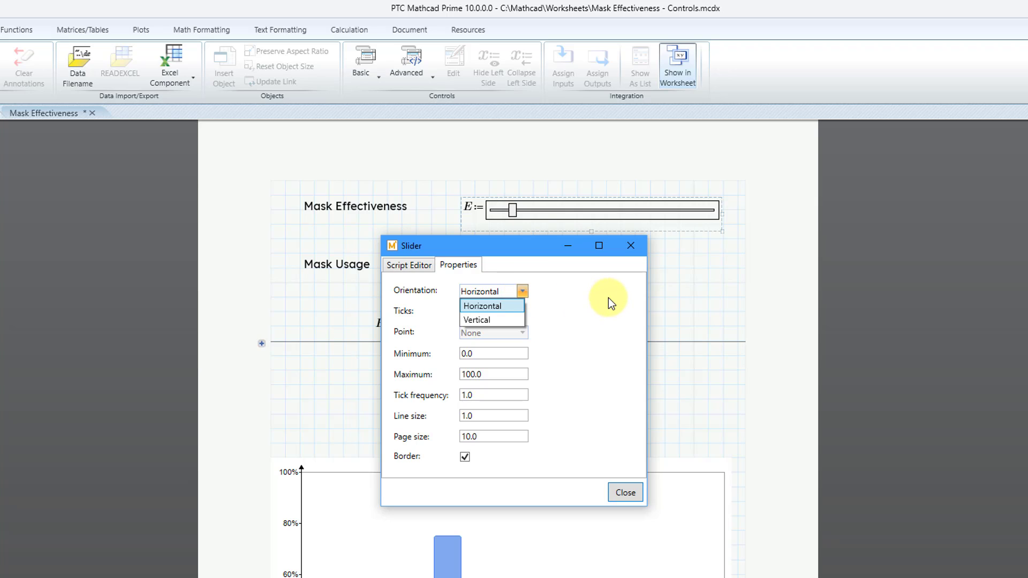
{"action": "left_click", "coordinate": [464, 311]}
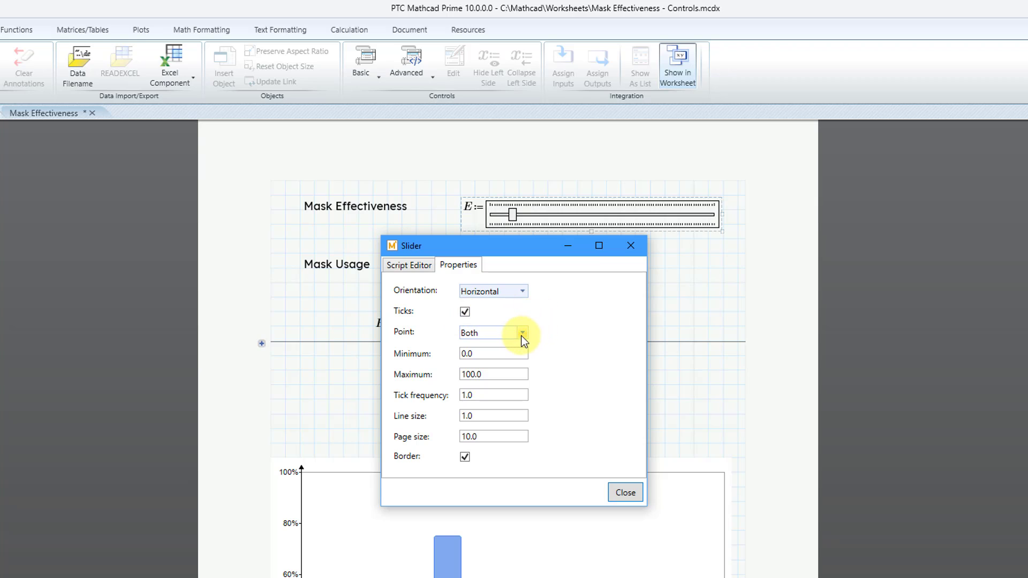
{"action": "left_click", "coordinate": [522, 331]}
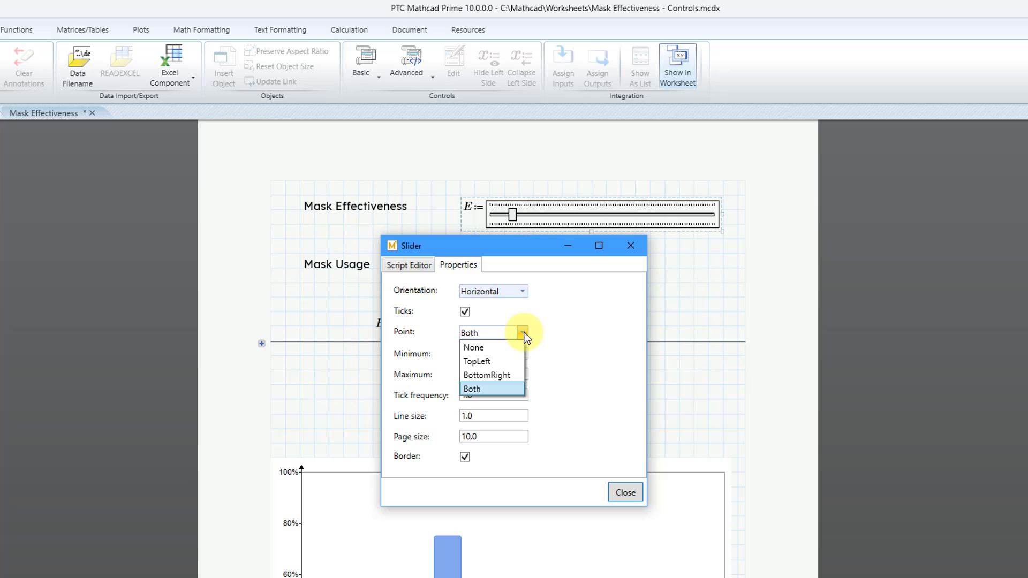
{"action": "left_click", "coordinate": [471, 388]}
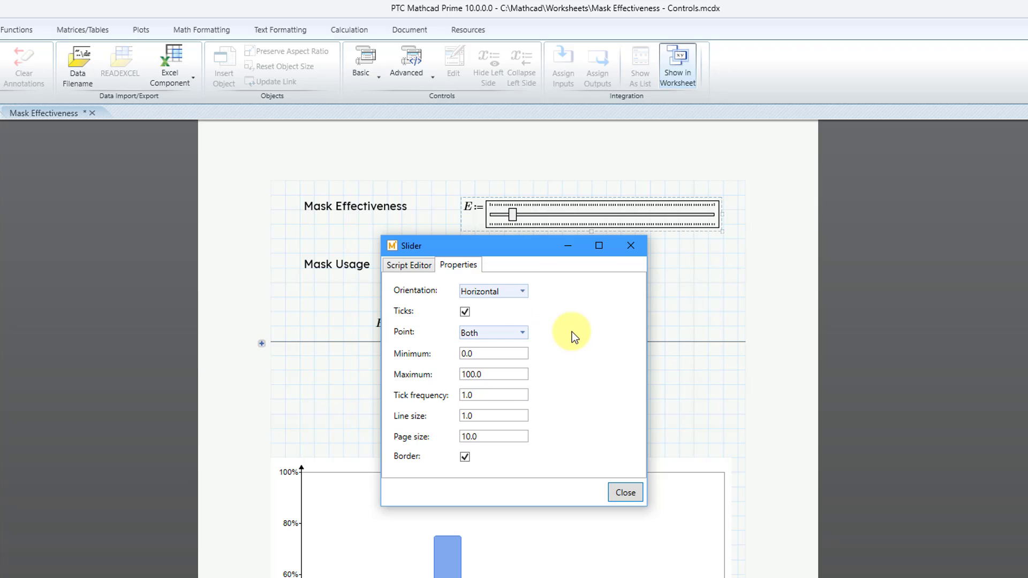
- Set the slider range 0.0 to 1 with 0.05 tick frequency
{"action": "left_click", "coordinate": [493, 353]}
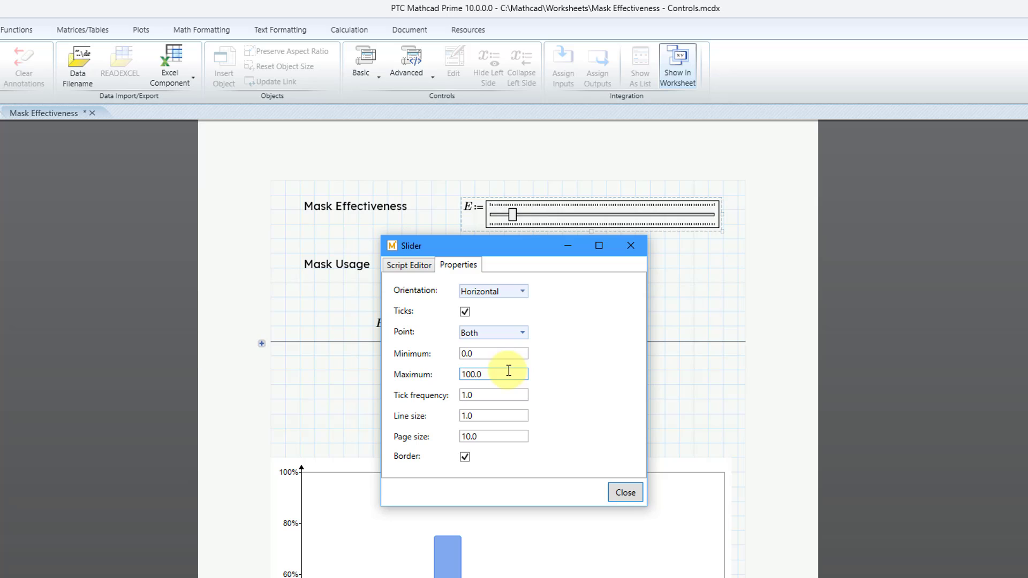
{"action": "type", "text": "1"}
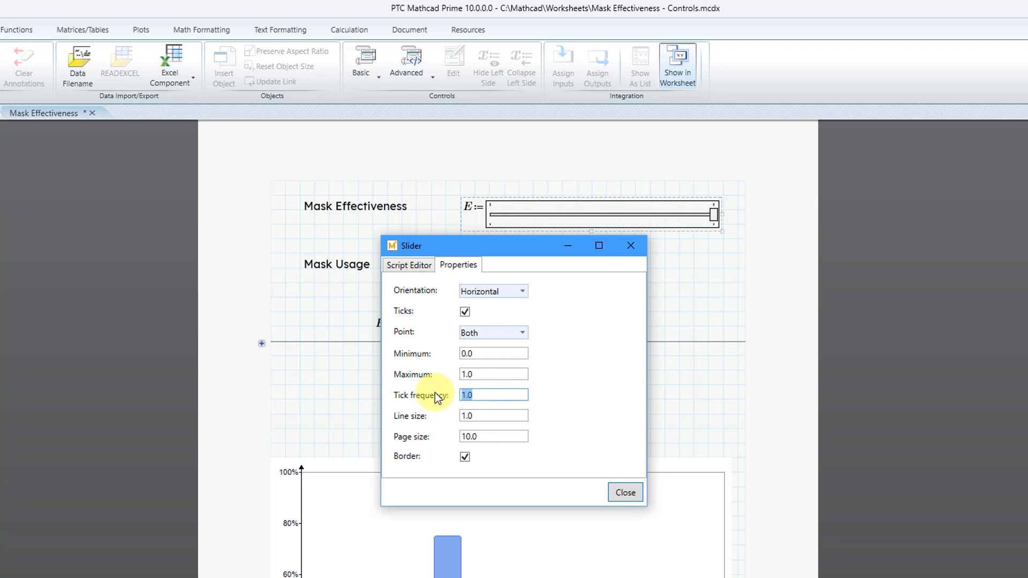
{"action": "type", "text": "0.0"}
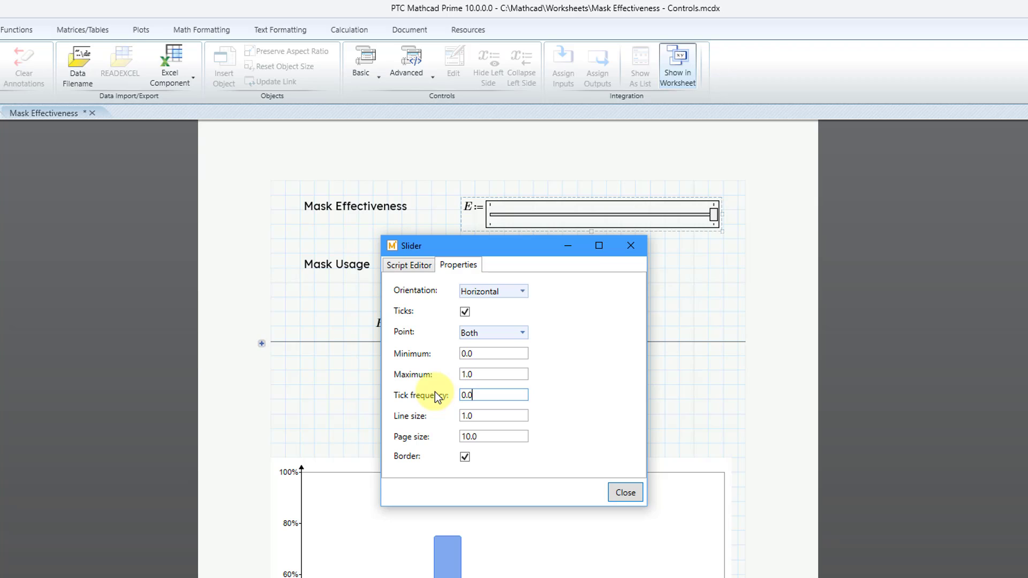
{"action": "type", "text": "0.05"}
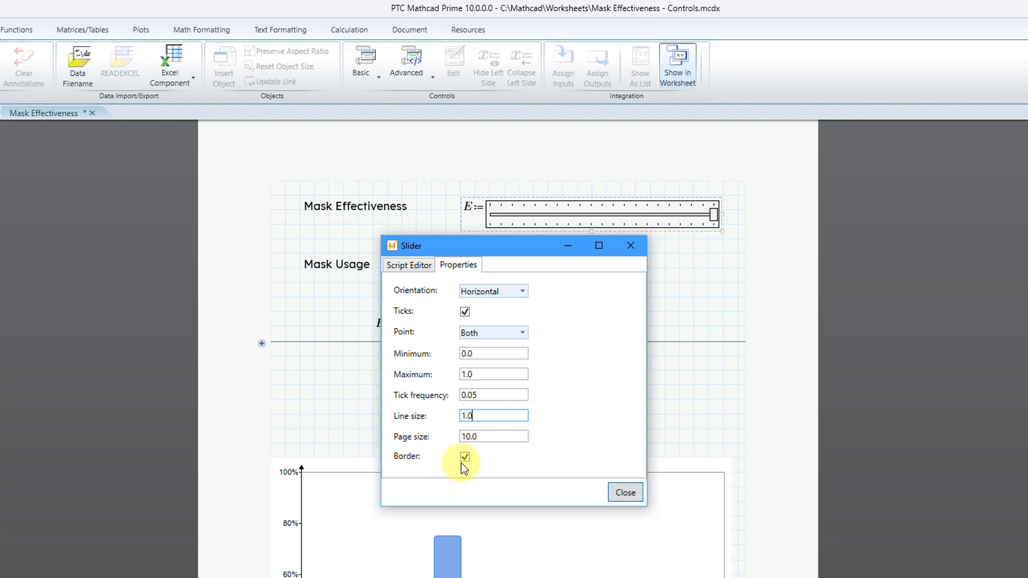
{"action": "mouse_move", "coordinate": [623, 492]}
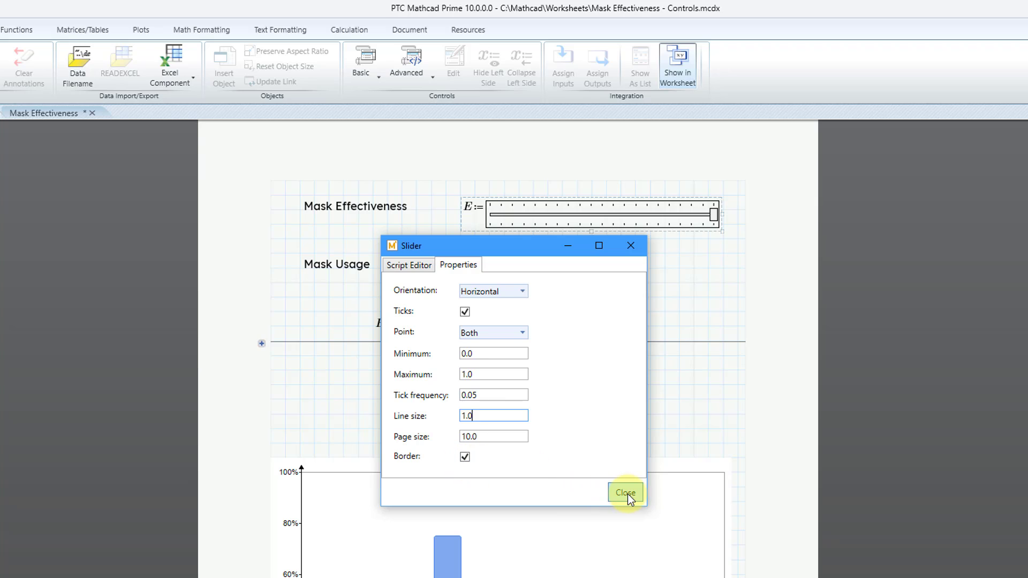
- Close the slider settings and drag E's slider to its midpoint
{"action": "left_click", "coordinate": [624, 492]}
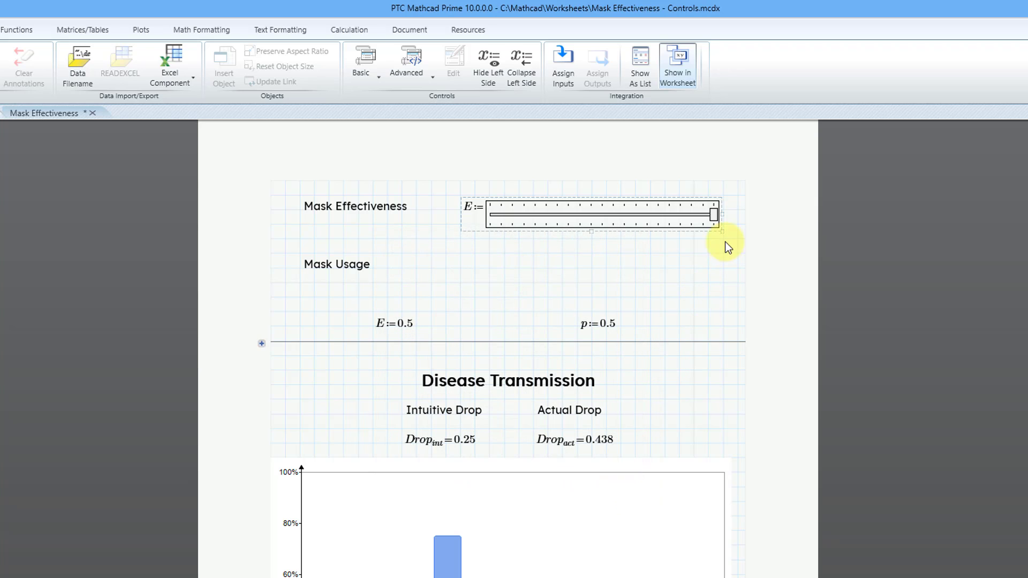
{"action": "left_click_drag", "start_coordinate": [713, 214], "coordinate": [689, 214]}
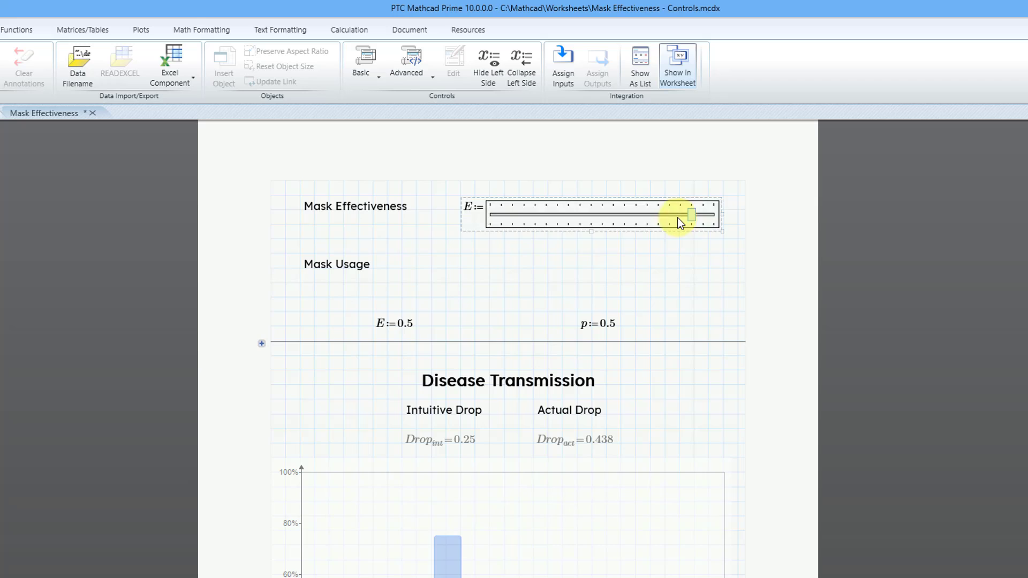
{"action": "left_click_drag", "start_coordinate": [689, 214], "coordinate": [601, 214]}
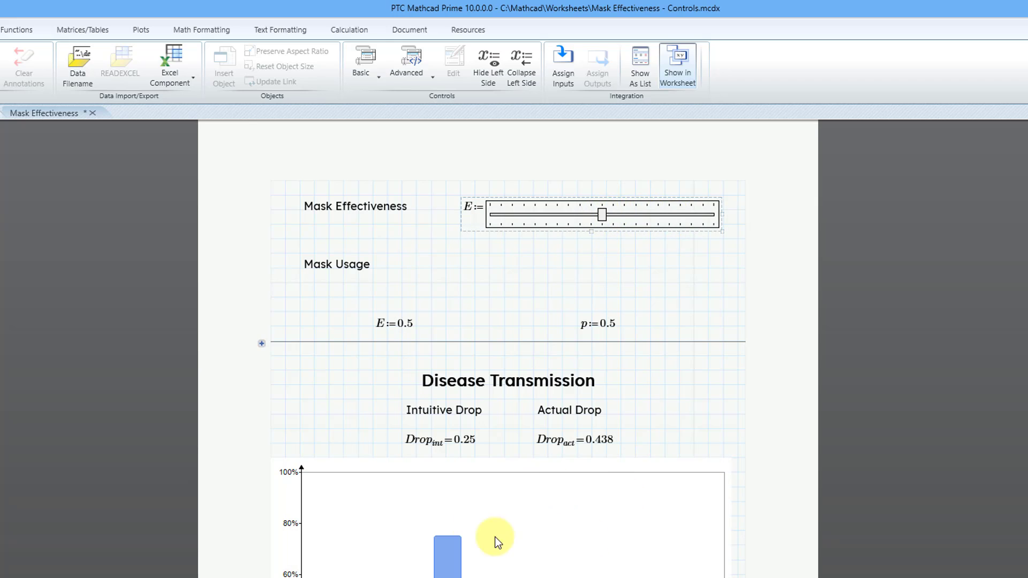
{"action": "mouse_move", "coordinate": [364, 326]}
{"action": "type", "text": "p:="}
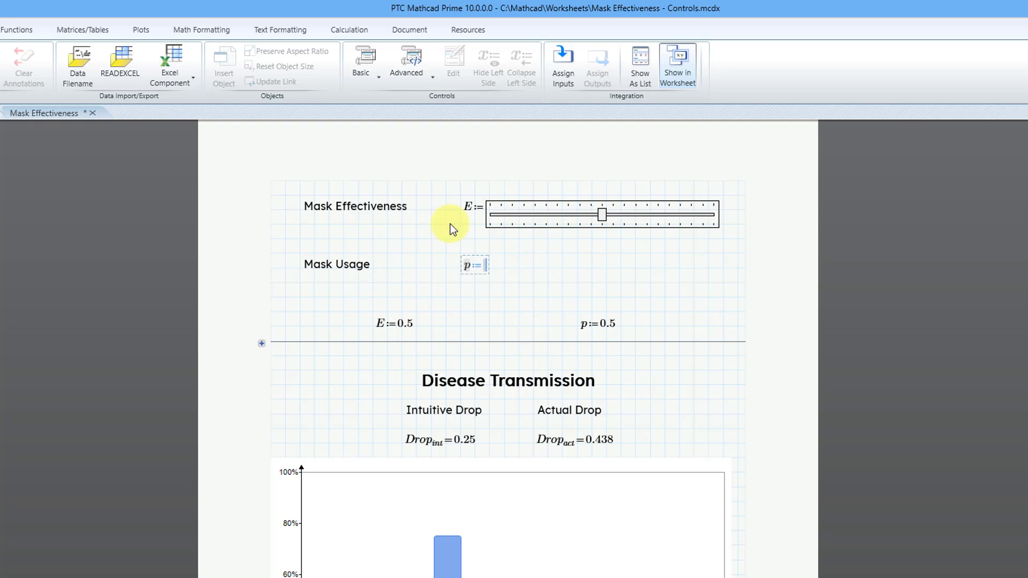
- Insert a slider as p's value beside Mask Usage and widen it to match E's
{"action": "left_click", "coordinate": [404, 62]}
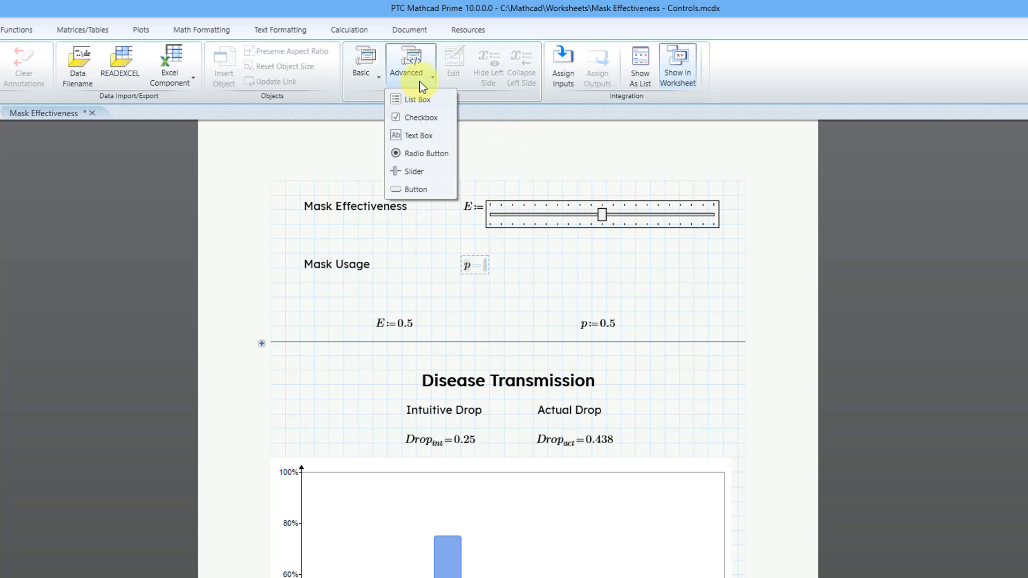
{"action": "left_click", "coordinate": [413, 171]}
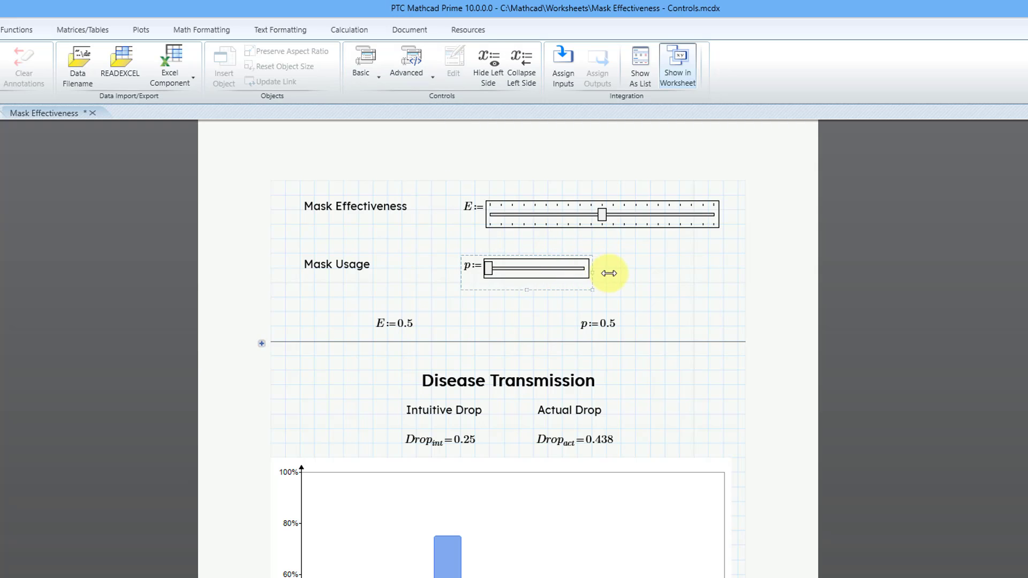
{"action": "left_click_drag", "start_coordinate": [593, 273], "coordinate": [724, 264]}
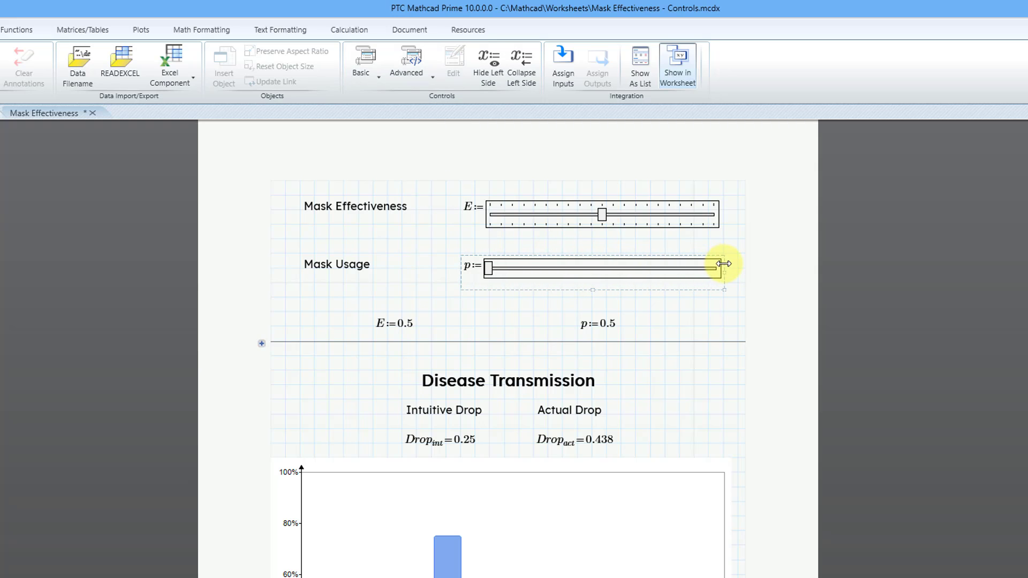
{"action": "mouse_move", "coordinate": [680, 278]}
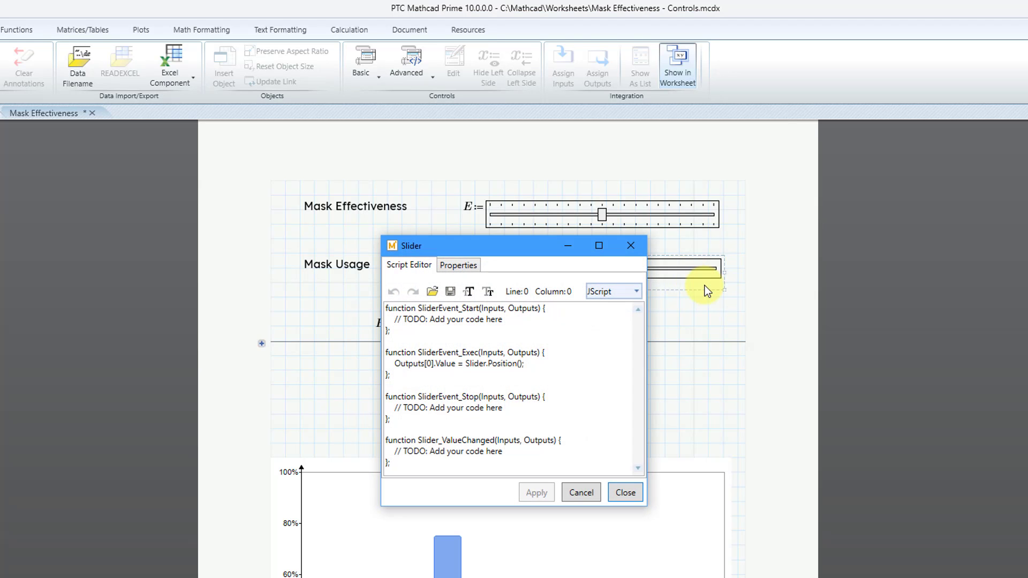
- Give p's slider ticks and 0.05 tick frequency, then apply and close
{"action": "left_click", "coordinate": [459, 264]}
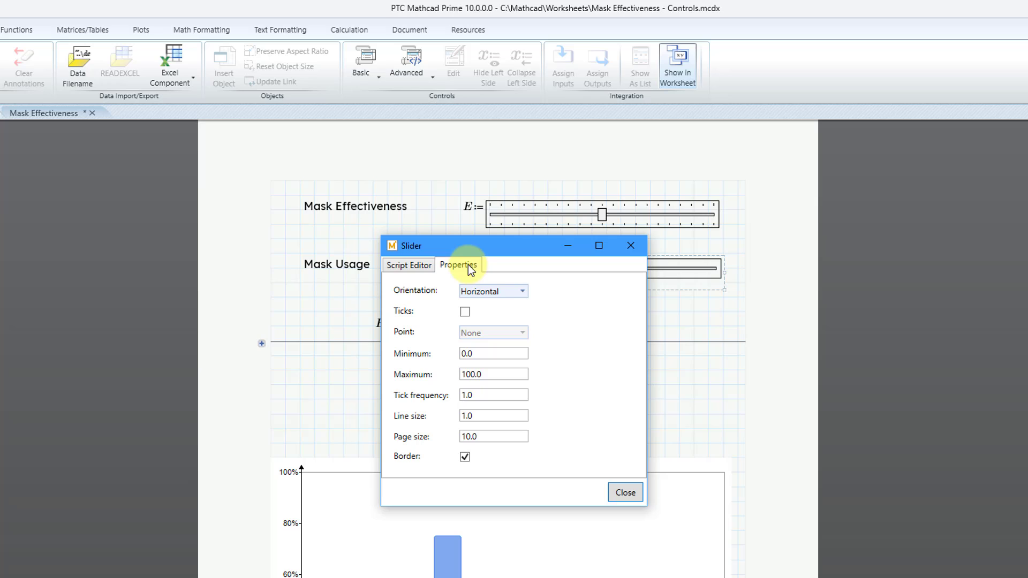
{"action": "left_click", "coordinate": [465, 312]}
{"action": "type", "text": "1"}
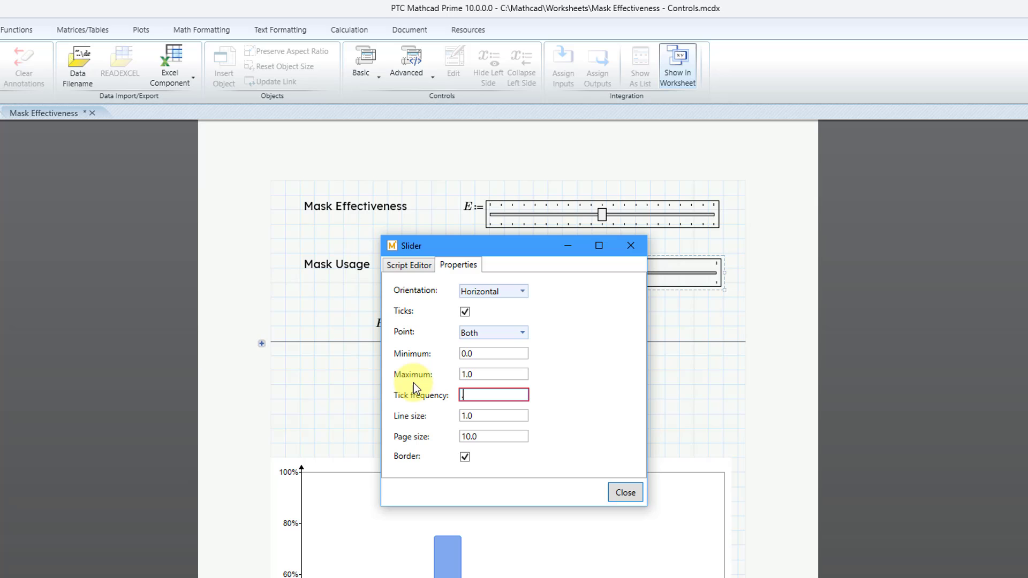
{"action": "type", "text": "0.05"}
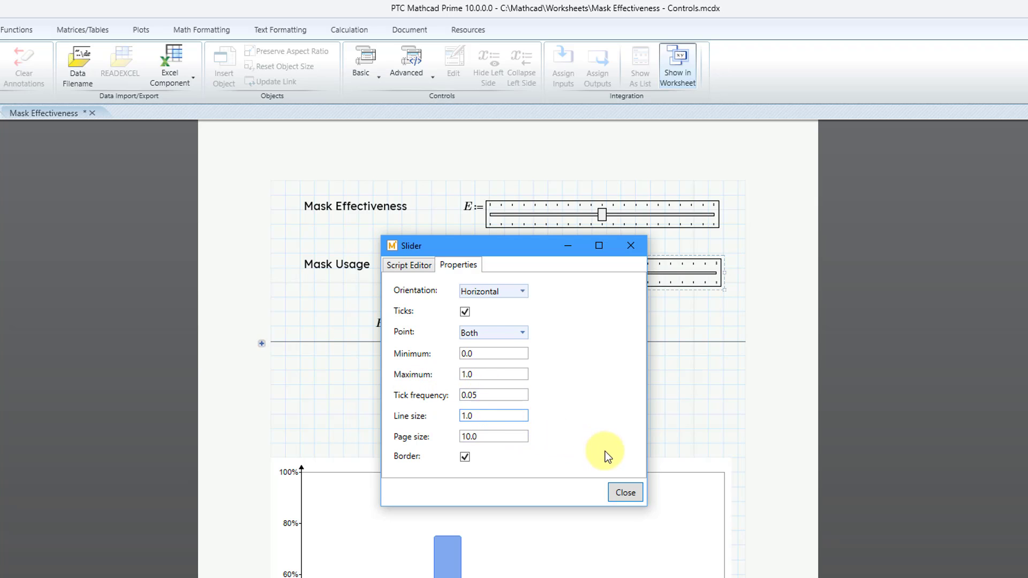
{"action": "left_click", "coordinate": [623, 492]}
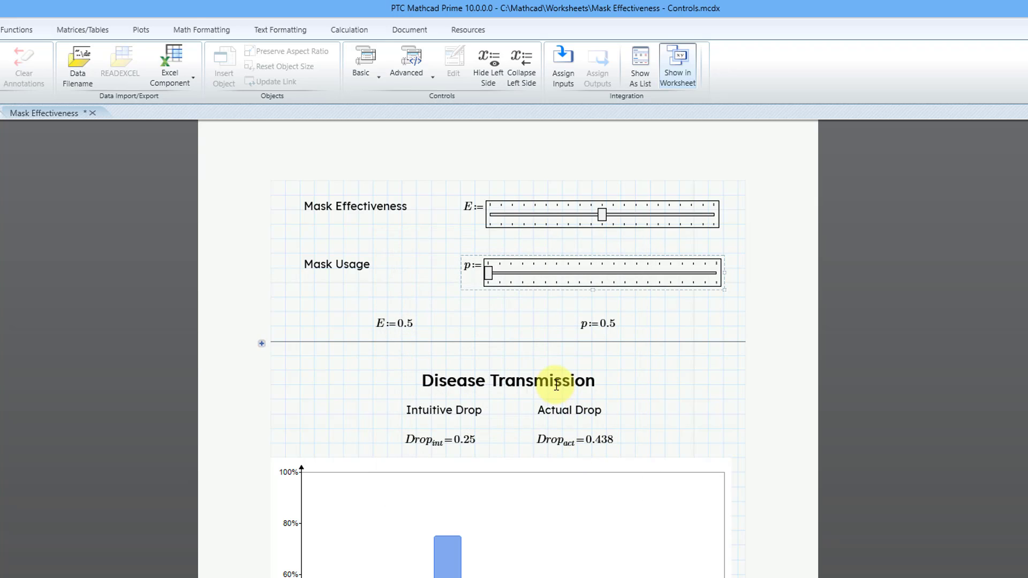
{"action": "mouse_move", "coordinate": [361, 311]}
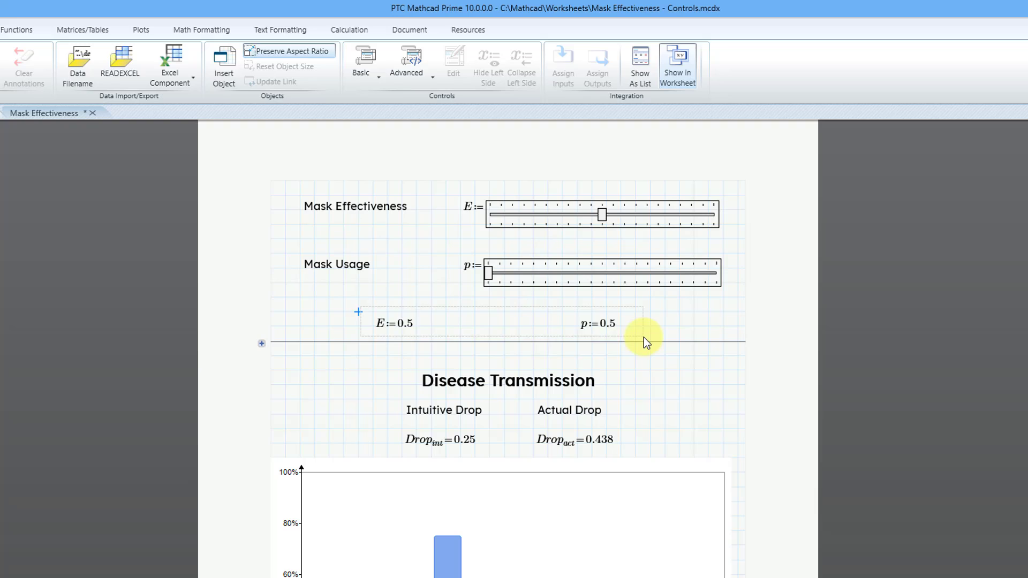
- Delete the fixed E and p definitions and add E= and p= readouts
{"action": "left_click", "coordinate": [643, 335]}
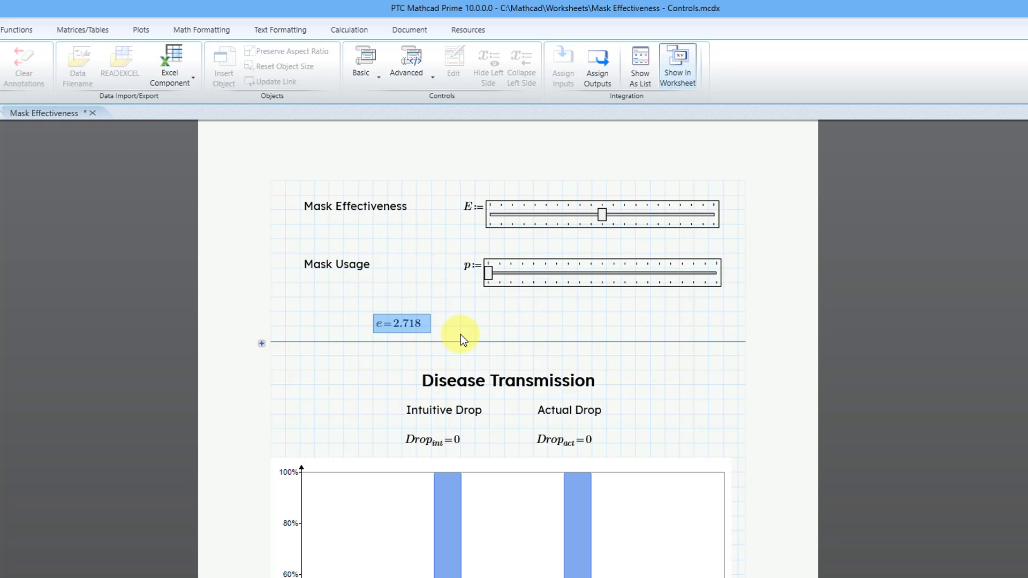
{"action": "left_click", "coordinate": [373, 328]}
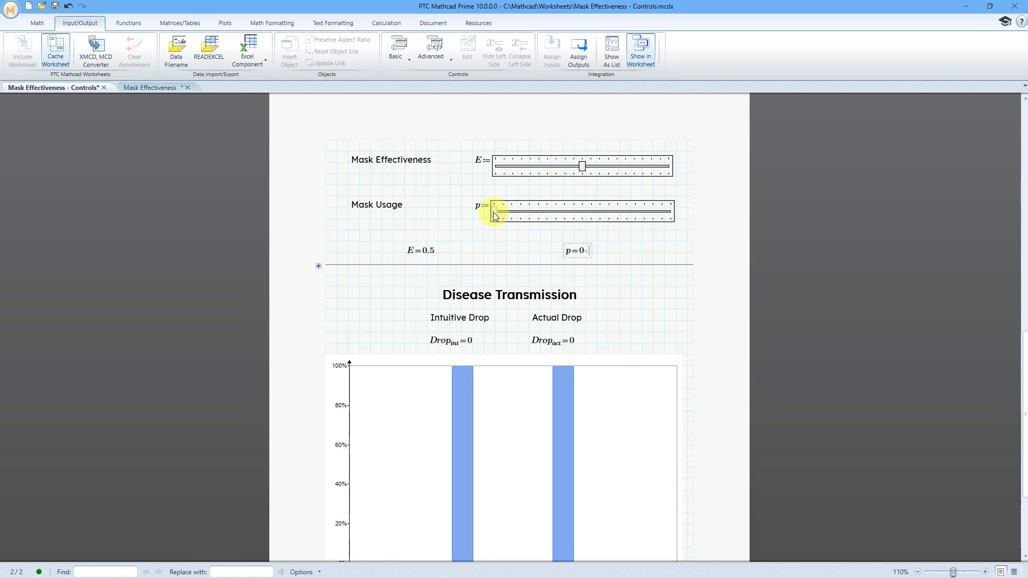
- Drag the Mask Usage slider to 0.1, giving drops of 0.05 and 0.098
{"action": "left_click_drag", "start_coordinate": [493, 211], "coordinate": [512, 210]}
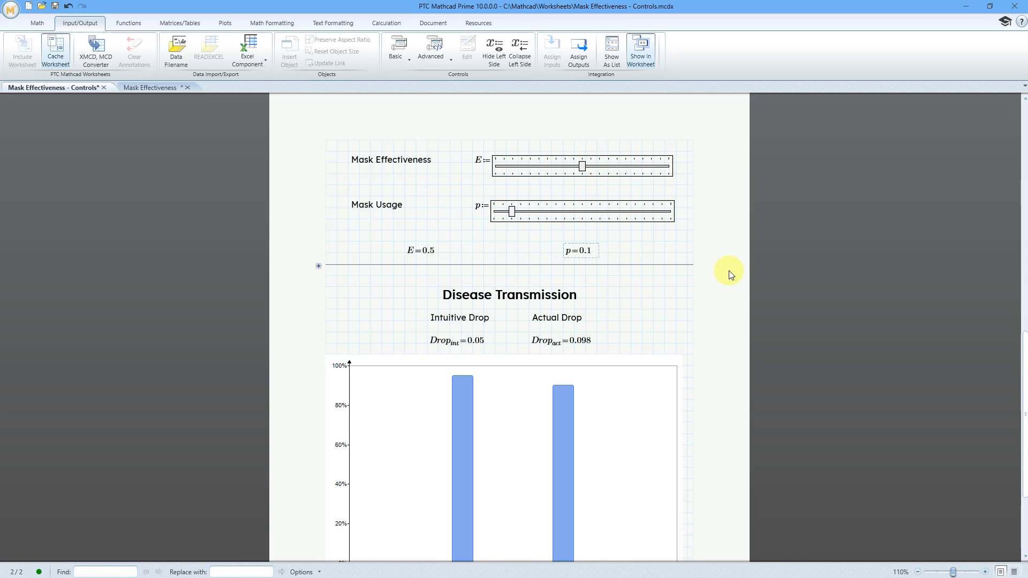
{"action": "scroll", "scroll_direction": "down", "scroll_amount": 3}
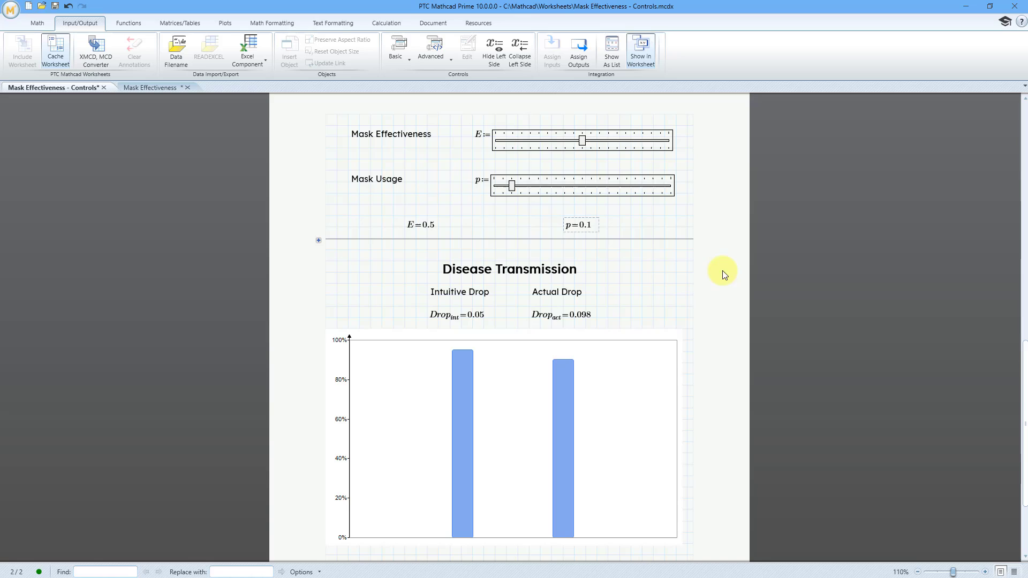
{"action": "mouse_move", "coordinate": [509, 391]}
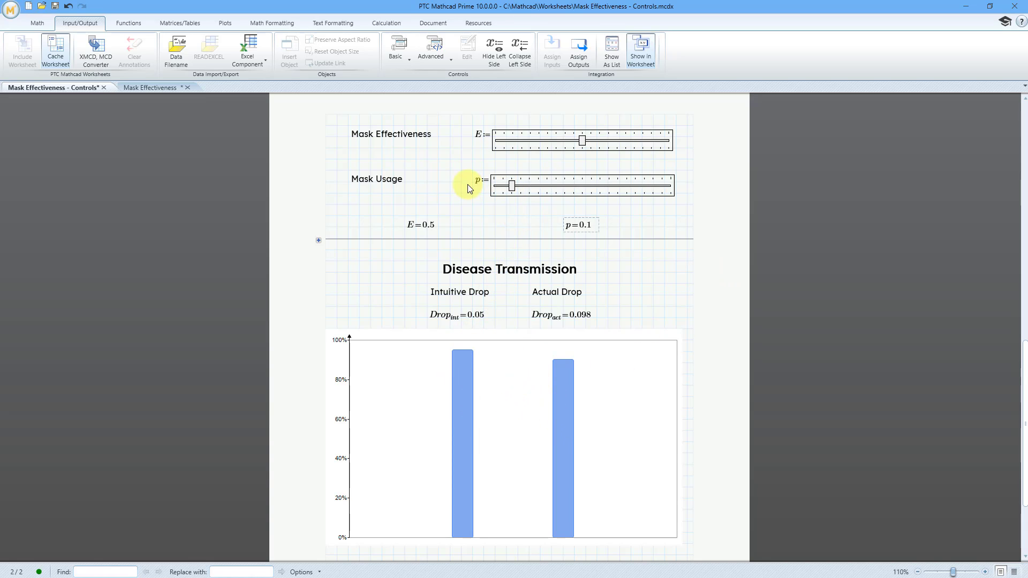
{"action": "mouse_move", "coordinate": [471, 145]}
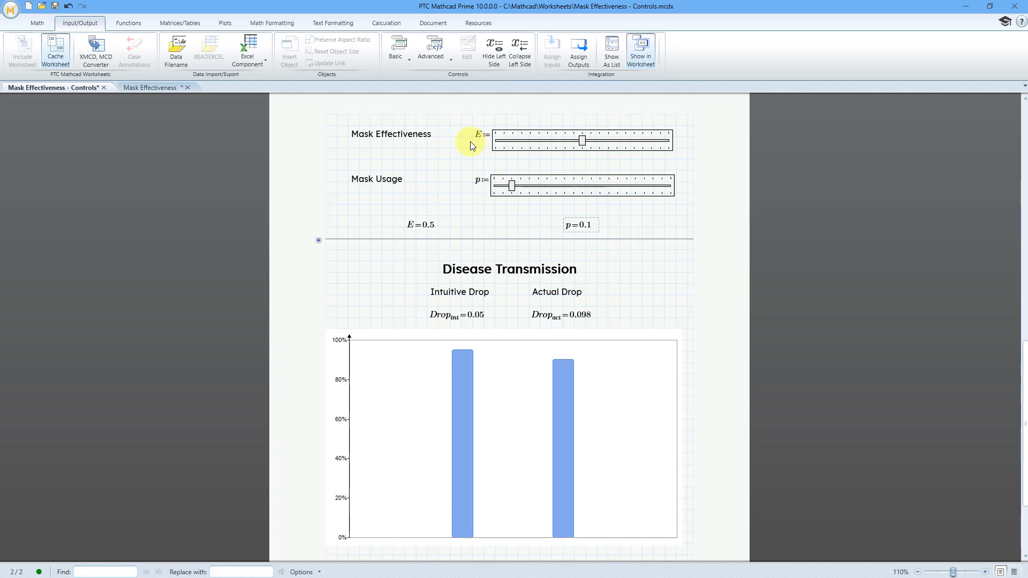
{"action": "mouse_move", "coordinate": [487, 178]}
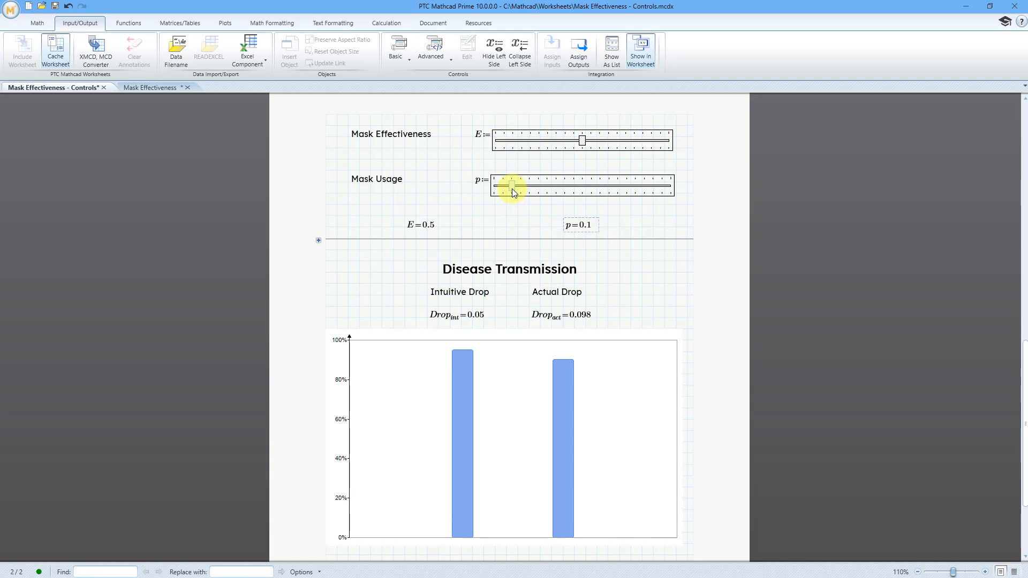
{"action": "left_click_drag", "start_coordinate": [512, 185], "coordinate": [512, 185]}
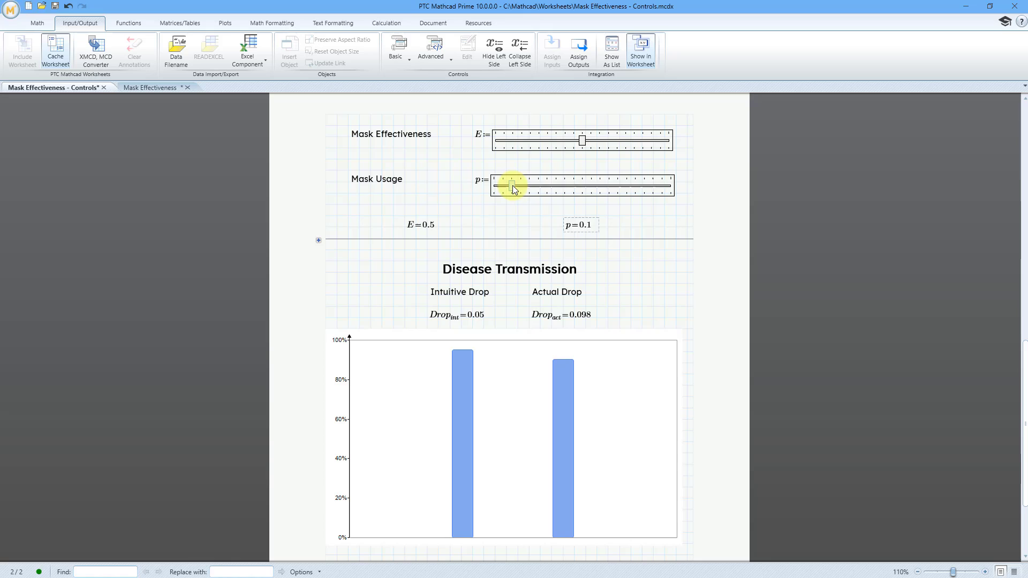
- Drag the Mask Usage slider up in stages to p = 0.75
{"action": "left_click_drag", "start_coordinate": [512, 185], "coordinate": [537, 185]}
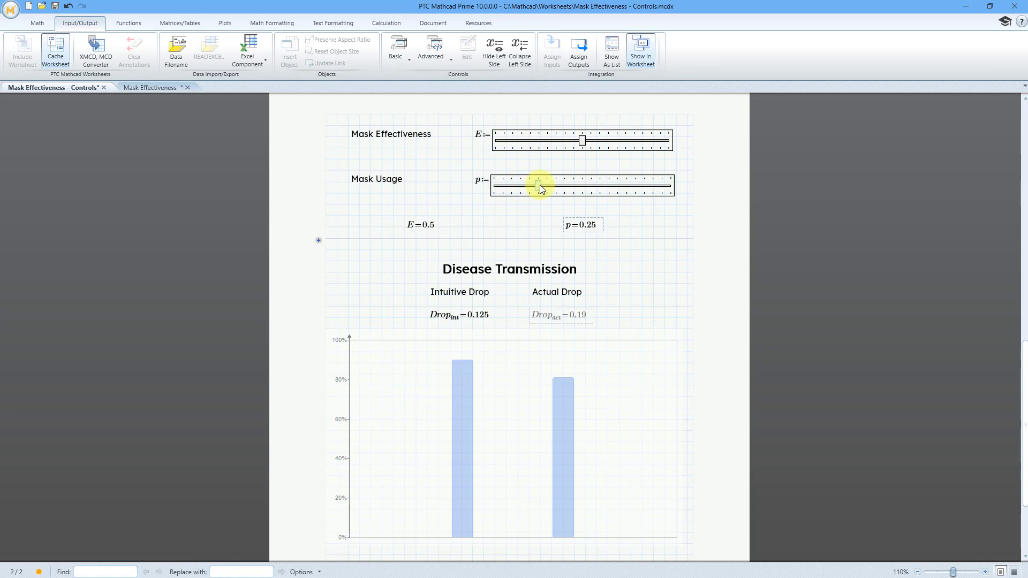
{"action": "left_click_drag", "start_coordinate": [533, 186], "coordinate": [570, 185]}
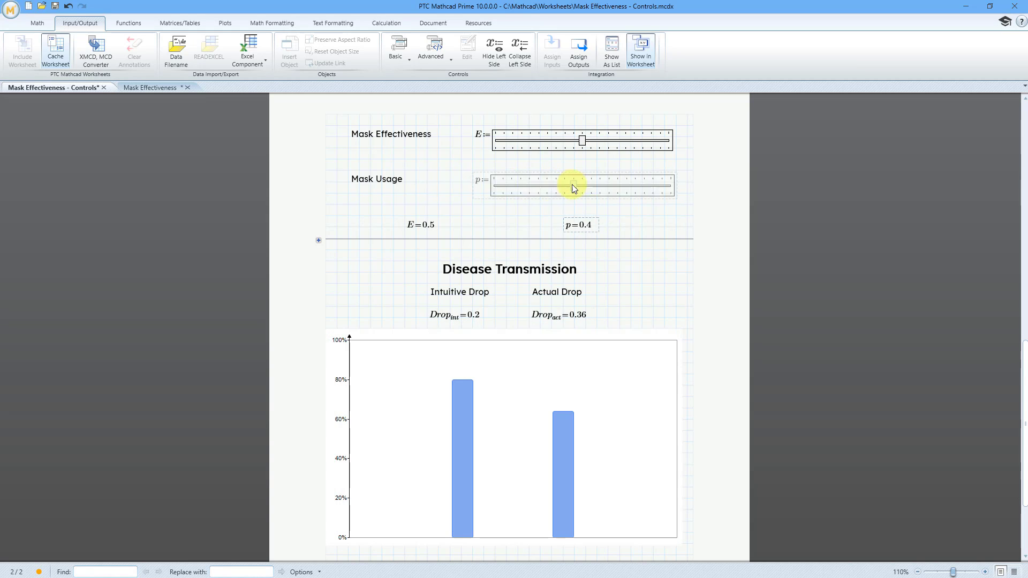
{"action": "left_click_drag", "start_coordinate": [570, 189], "coordinate": [598, 189]}
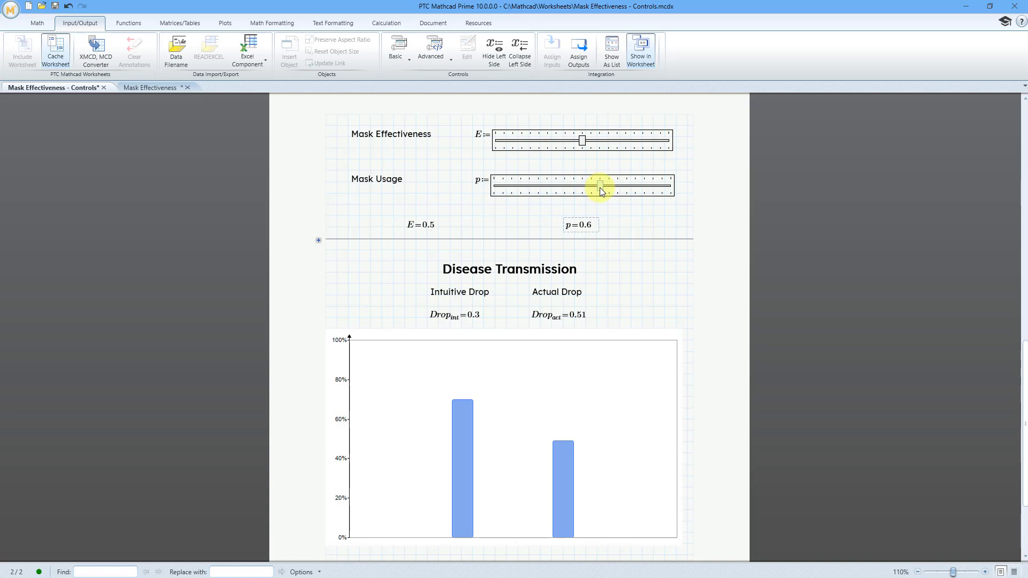
{"action": "left_click_drag", "start_coordinate": [598, 185], "coordinate": [618, 185]}
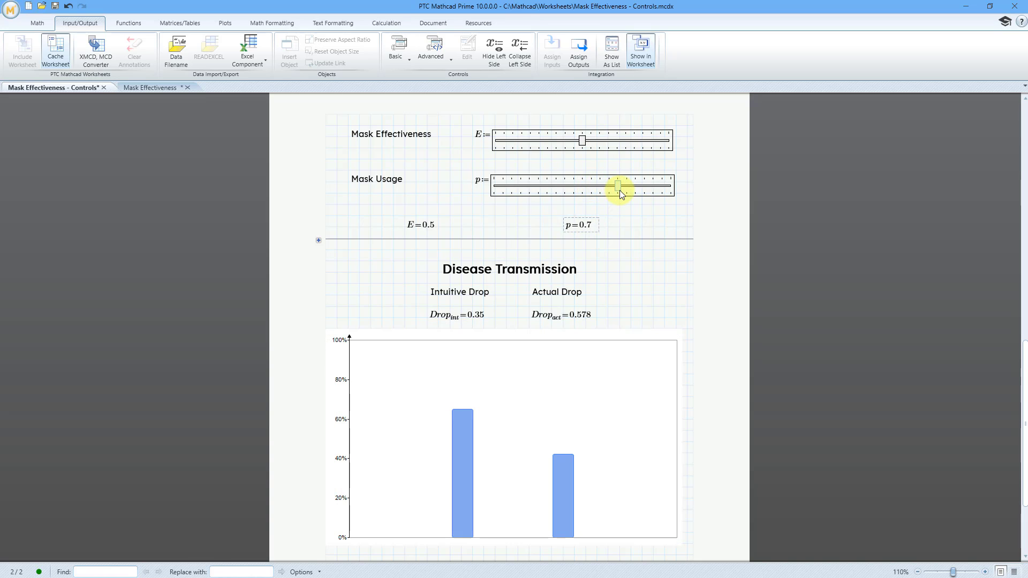
{"action": "left_click_drag", "start_coordinate": [618, 184], "coordinate": [627, 184]}
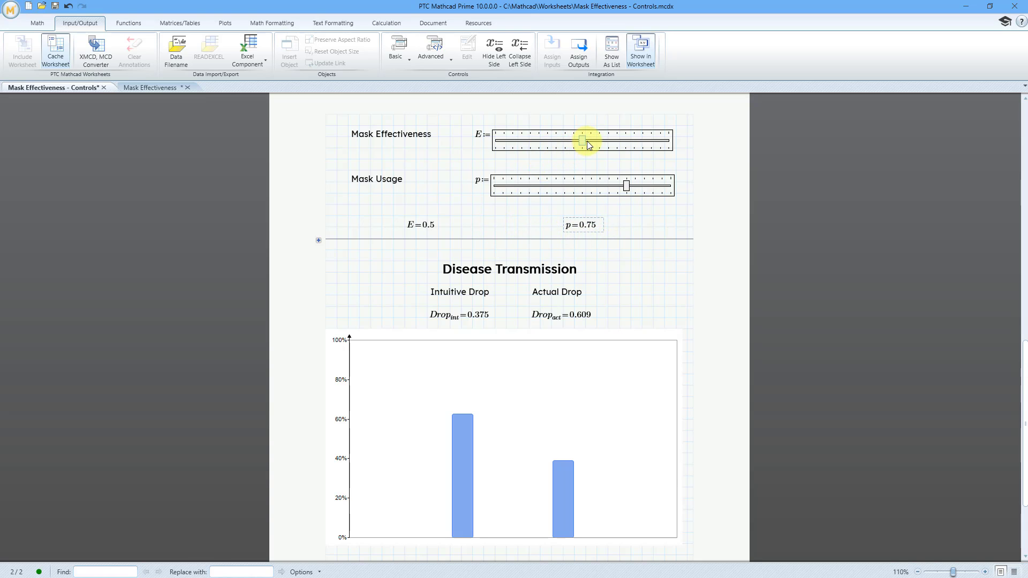
- Drag the Mask Effectiveness slider to its maximum, E = 0.95, shrinking both transmission bars
{"action": "left_click_drag", "start_coordinate": [583, 139], "coordinate": [626, 139]}
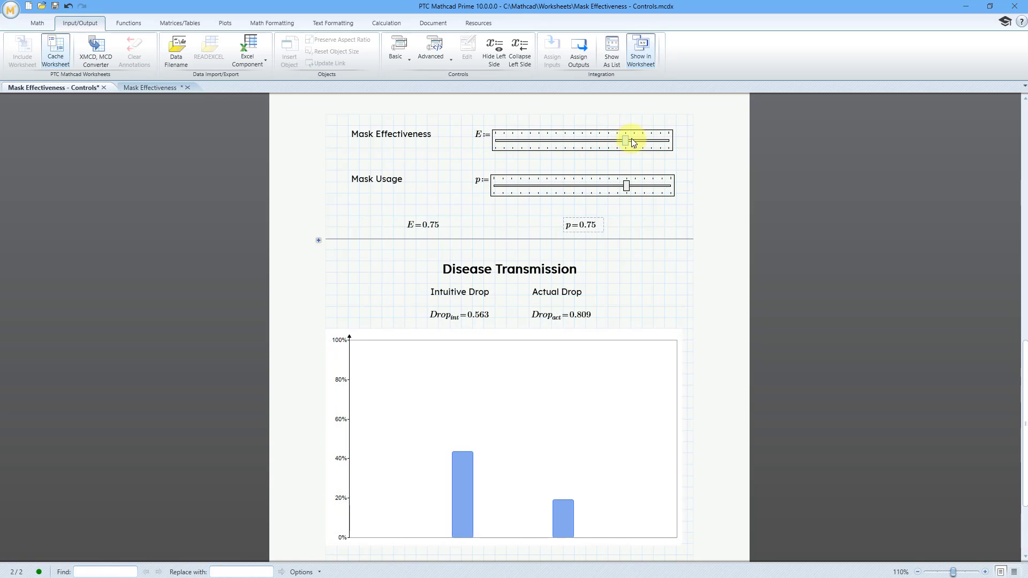
{"action": "left_click_drag", "start_coordinate": [626, 140], "coordinate": [662, 140]}
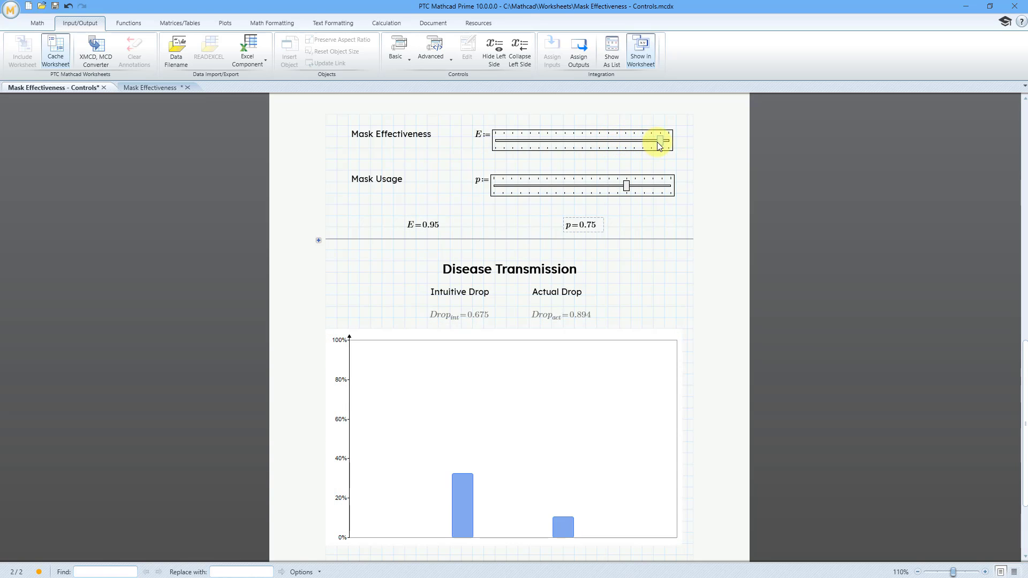
{"action": "left_click_drag", "start_coordinate": [658, 140], "coordinate": [661, 140]}
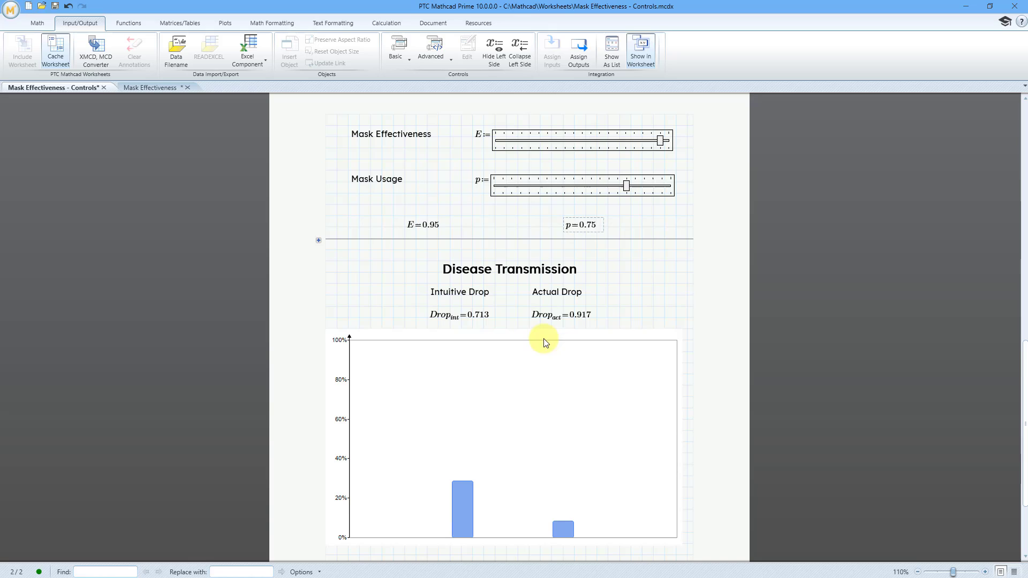